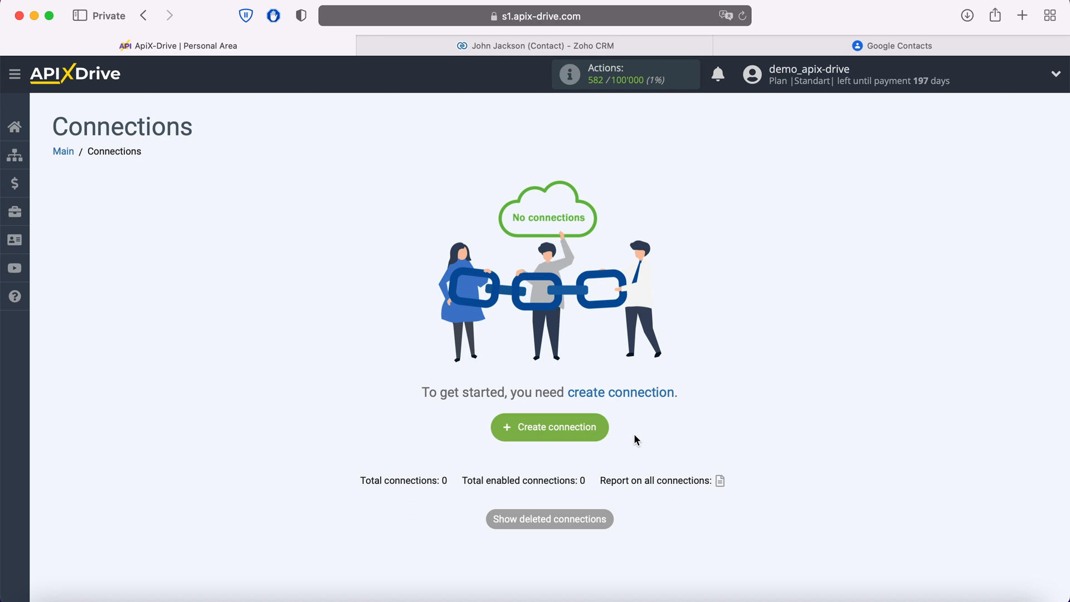
- Check the test contact in another tab, return to ApiX-Drive and start a new connection
{"action": "left_click", "coordinate": [539, 45]}
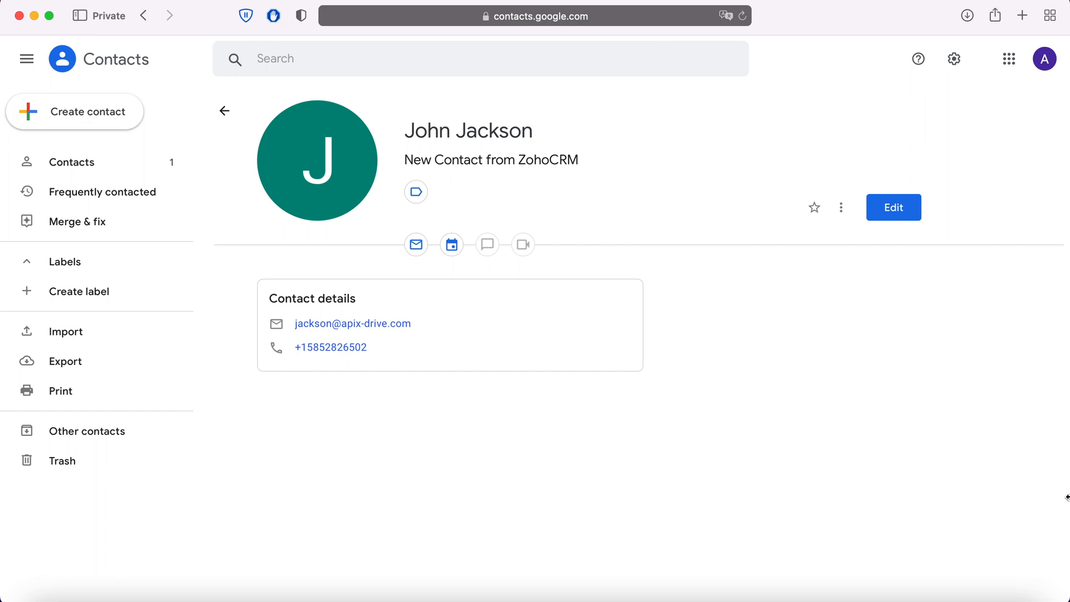
{"action": "left_click", "coordinate": [177, 45]}
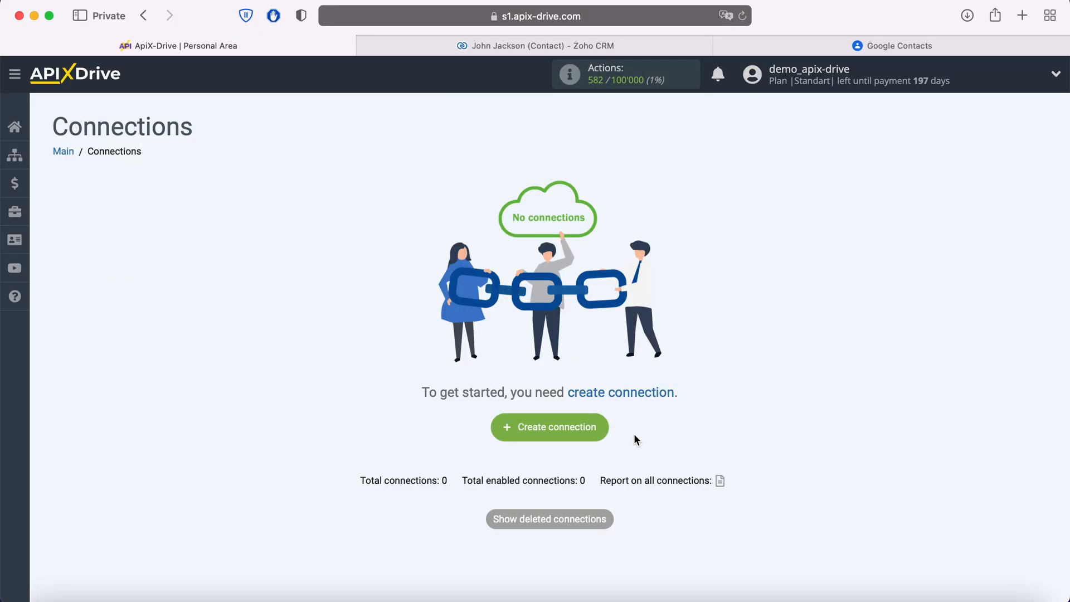
{"action": "left_click", "coordinate": [548, 427]}
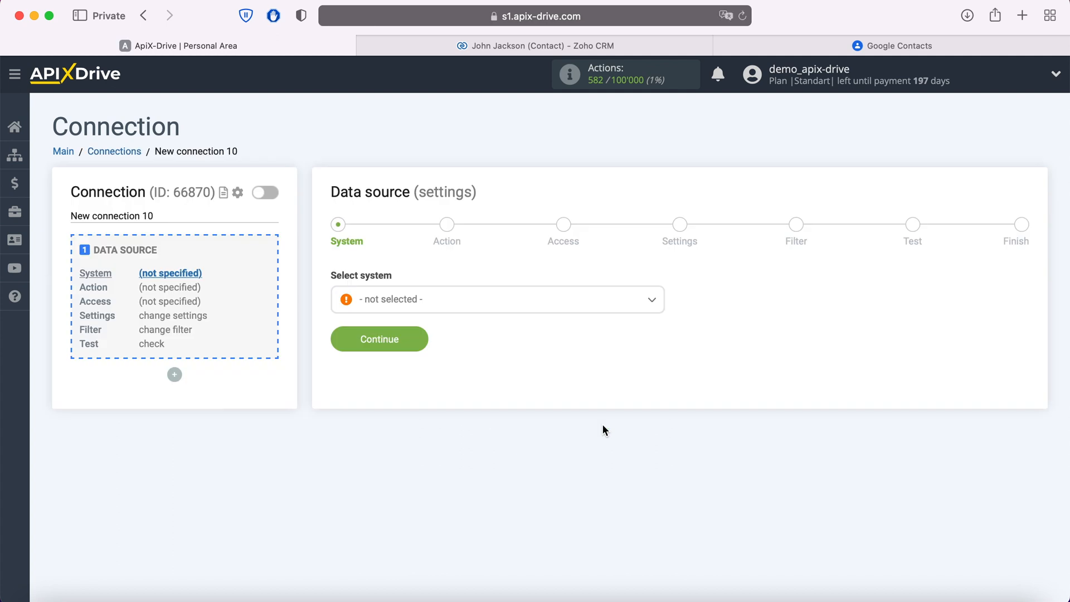
- Make Zoho CRM the data source with the Get Contacts (new) action
{"action": "left_click", "coordinate": [497, 299]}
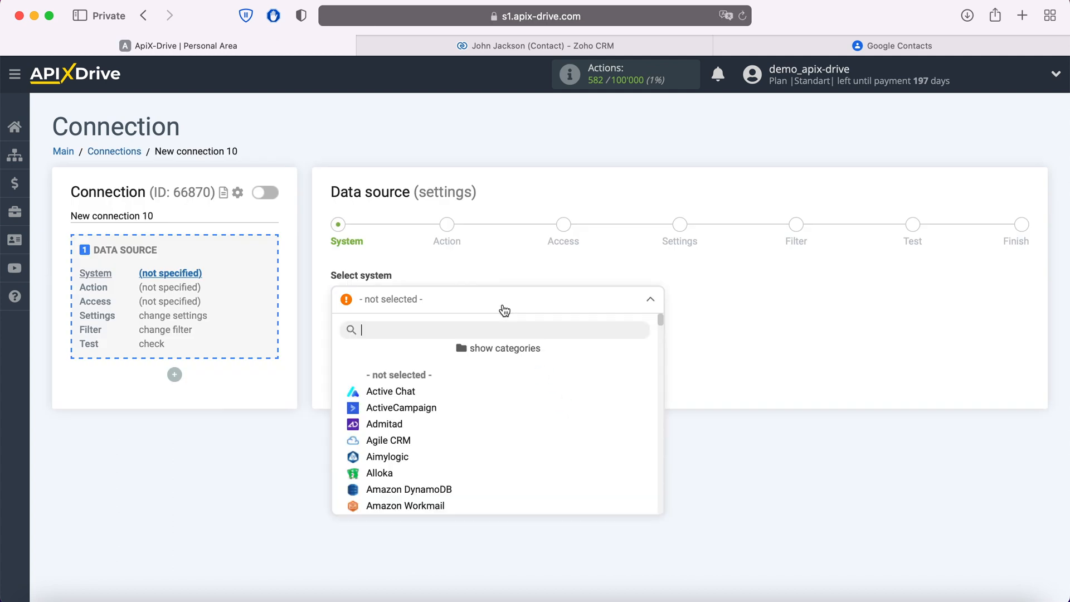
{"action": "scroll", "scroll_direction": "down", "scroll_amount": 3}
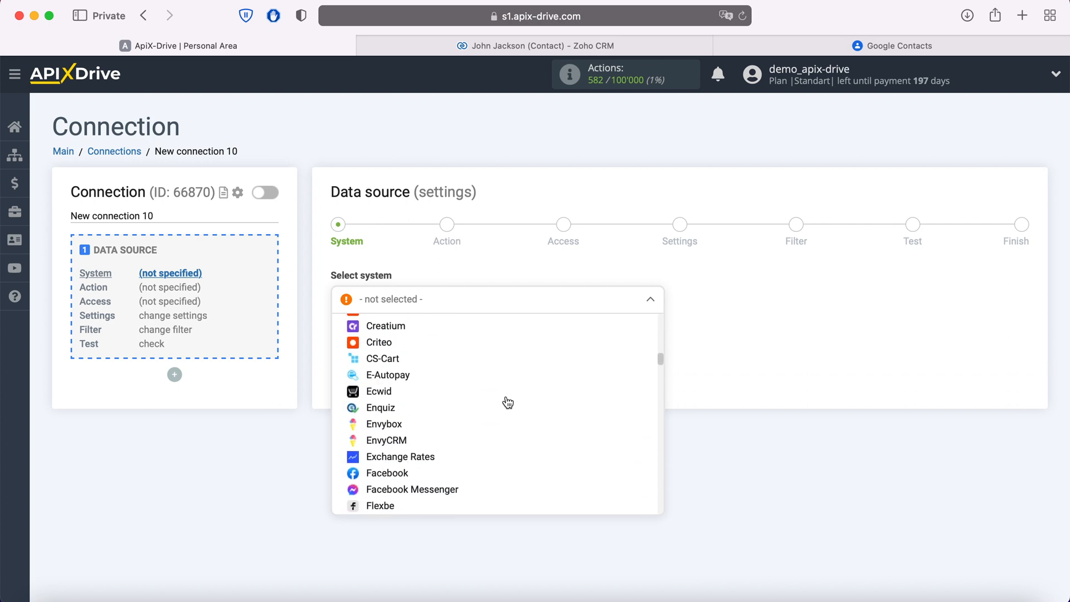
{"action": "scroll", "scroll_direction": "down", "scroll_amount": 3}
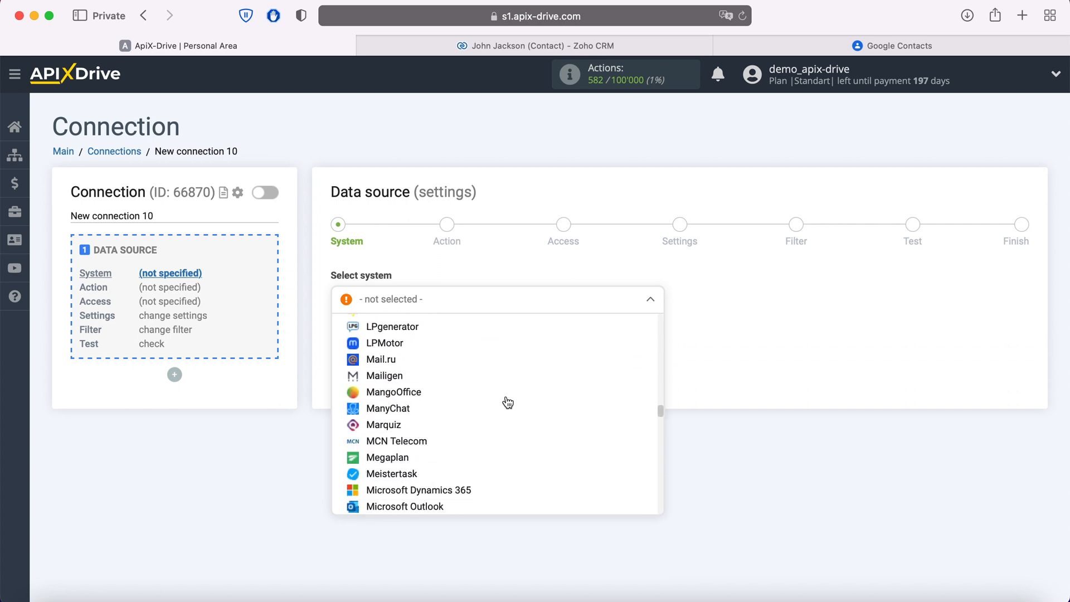
{"action": "scroll", "scroll_direction": "down", "scroll_amount": 3}
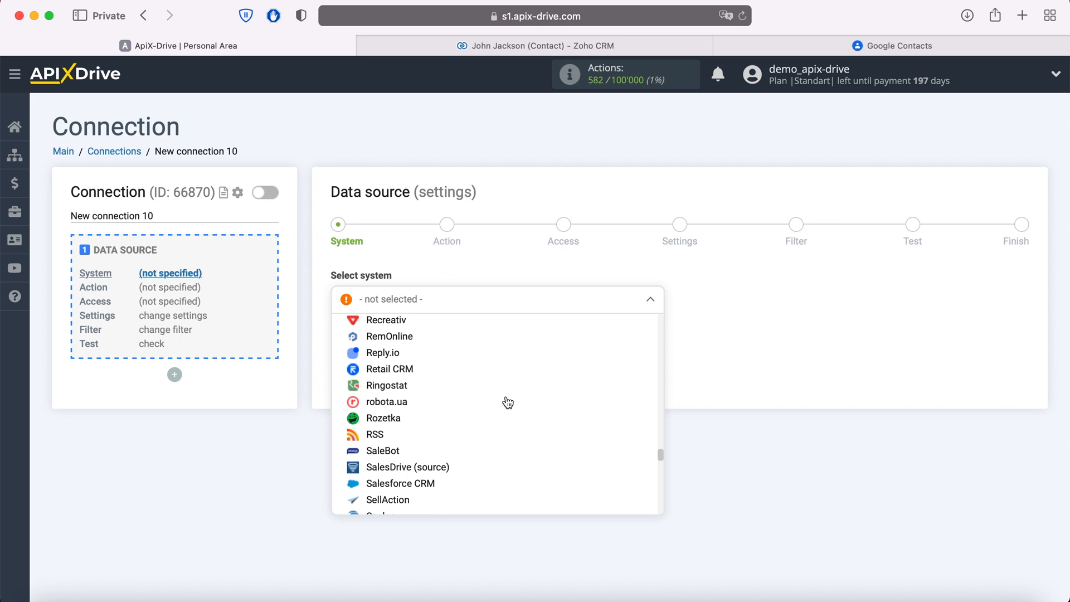
{"action": "scroll", "scroll_direction": "down", "scroll_amount": 3}
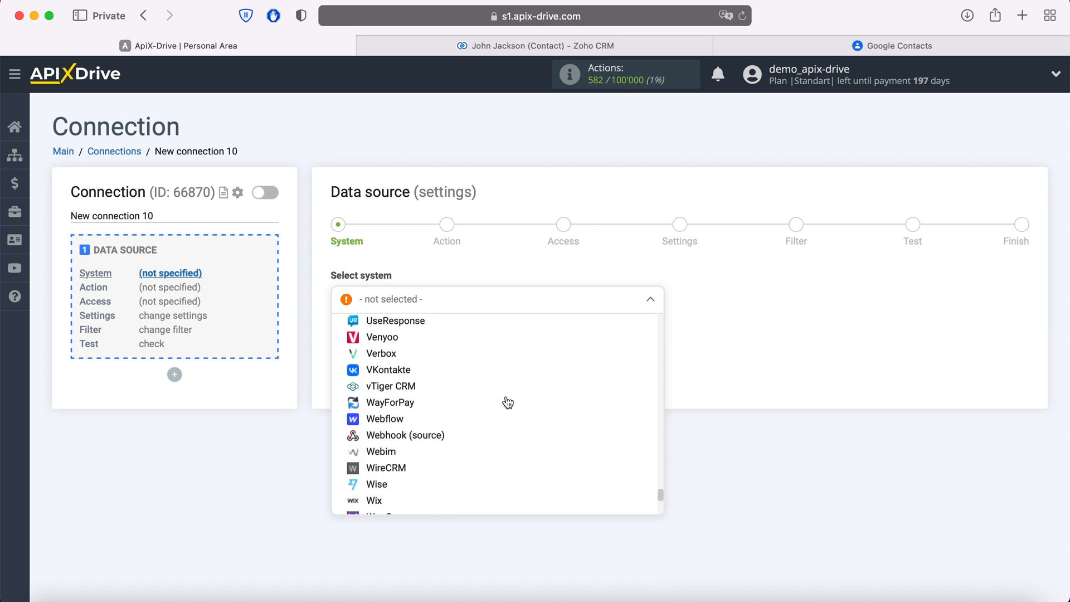
{"action": "left_click", "coordinate": [496, 299]}
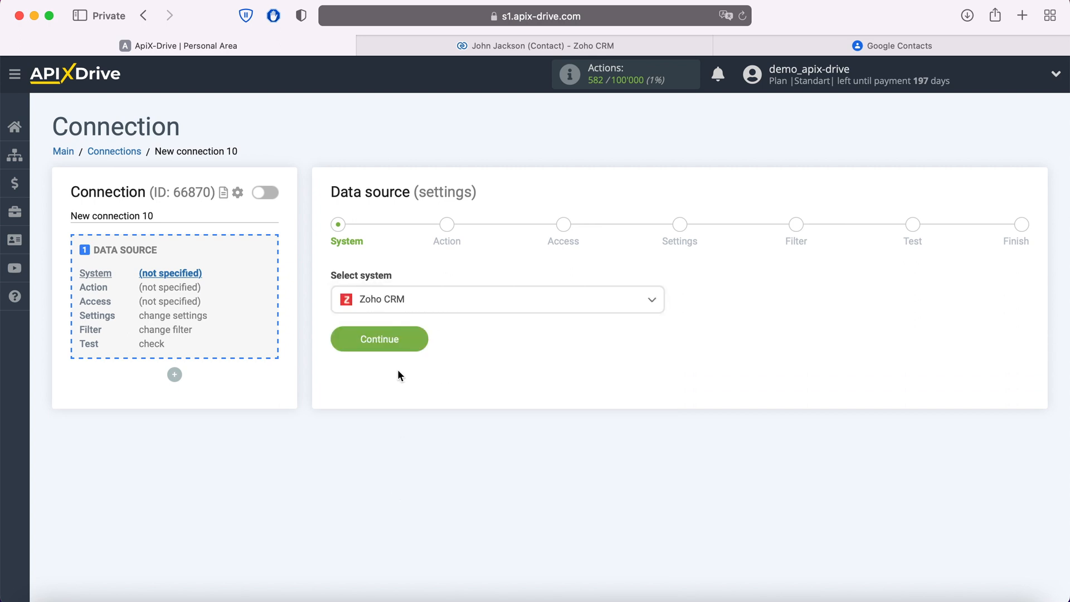
{"action": "left_click", "coordinate": [379, 339]}
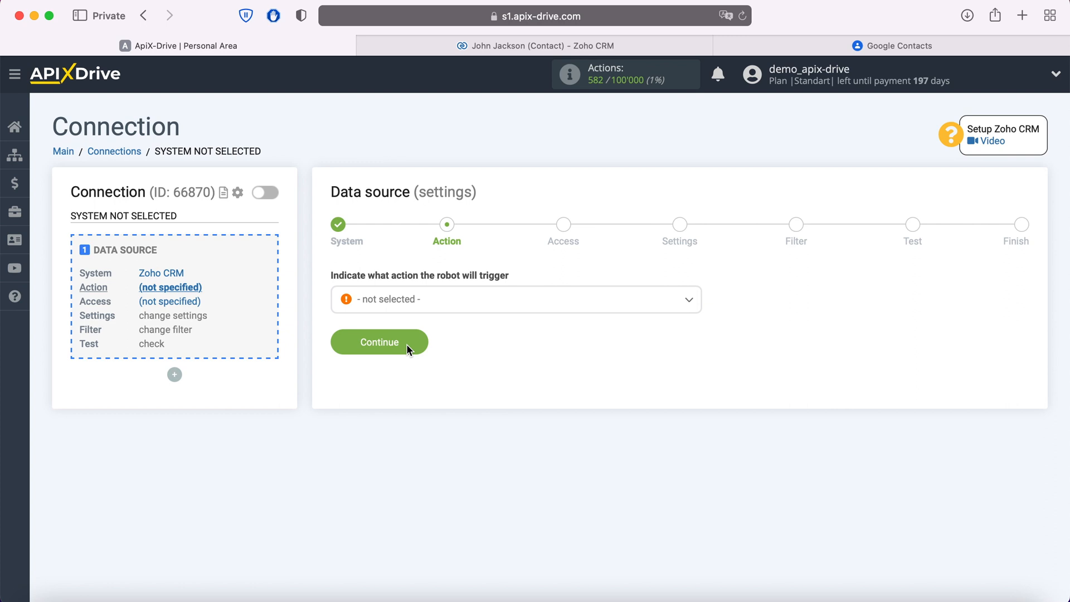
{"action": "left_click", "coordinate": [514, 298]}
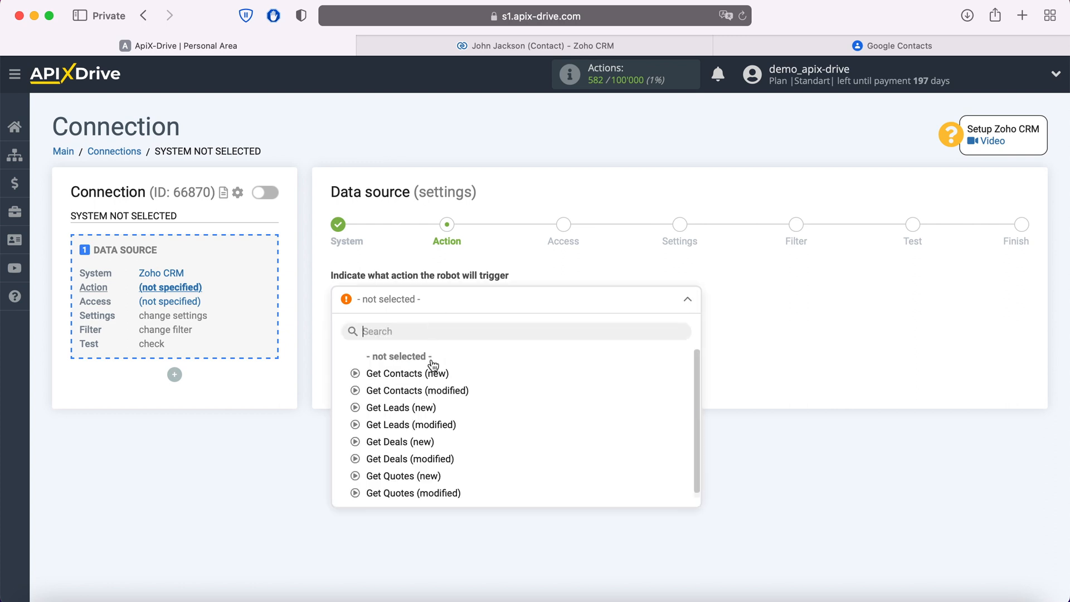
{"action": "left_click", "coordinate": [405, 372]}
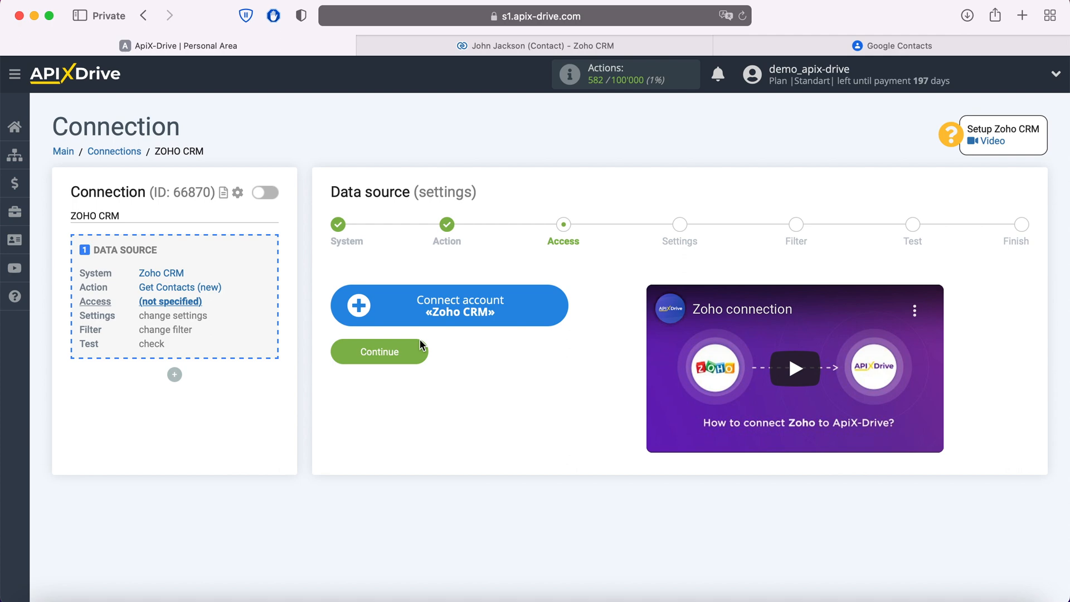
{"action": "mouse_move", "coordinate": [557, 307]}
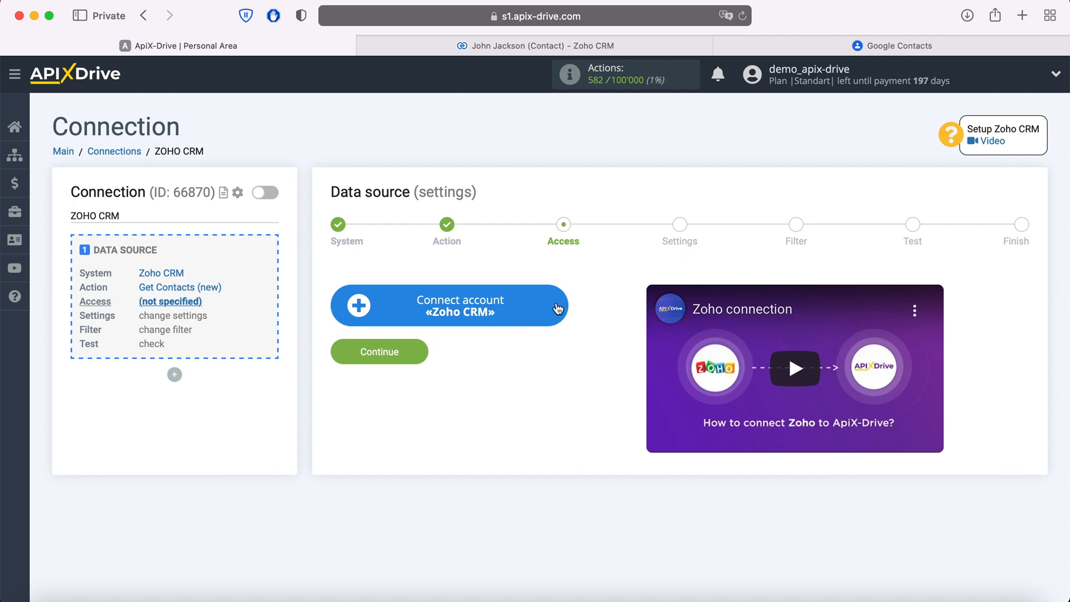
{"action": "left_click", "coordinate": [449, 305]}
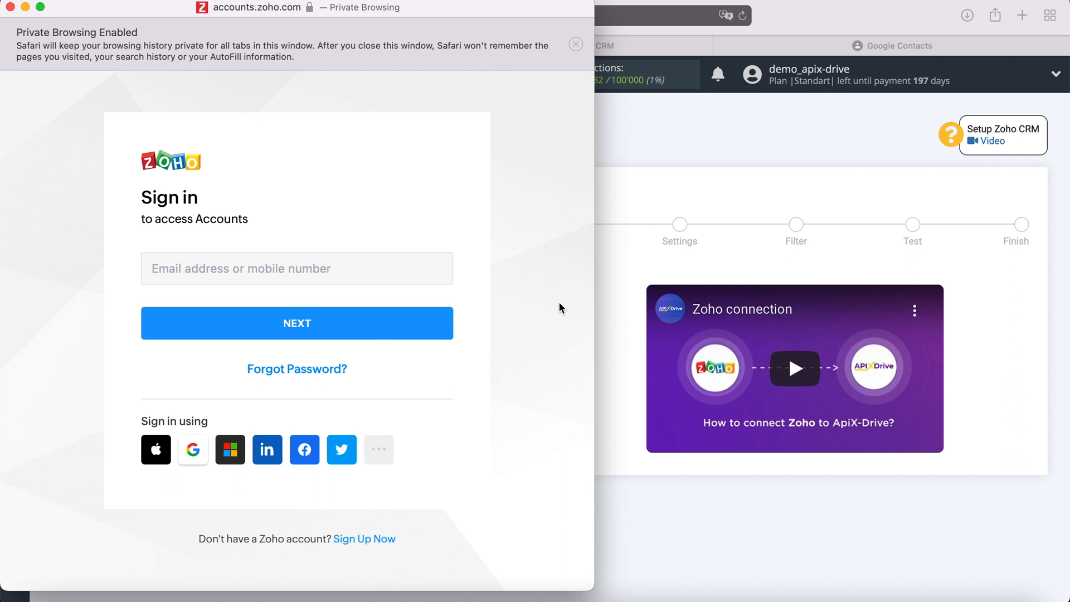
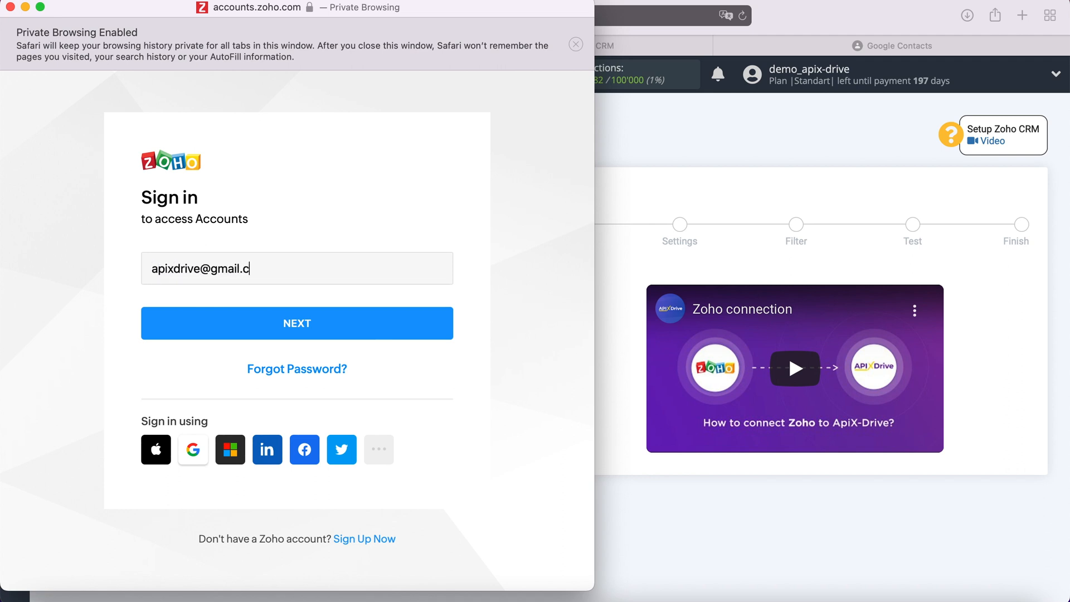
{"action": "left_click", "coordinate": [296, 323]}
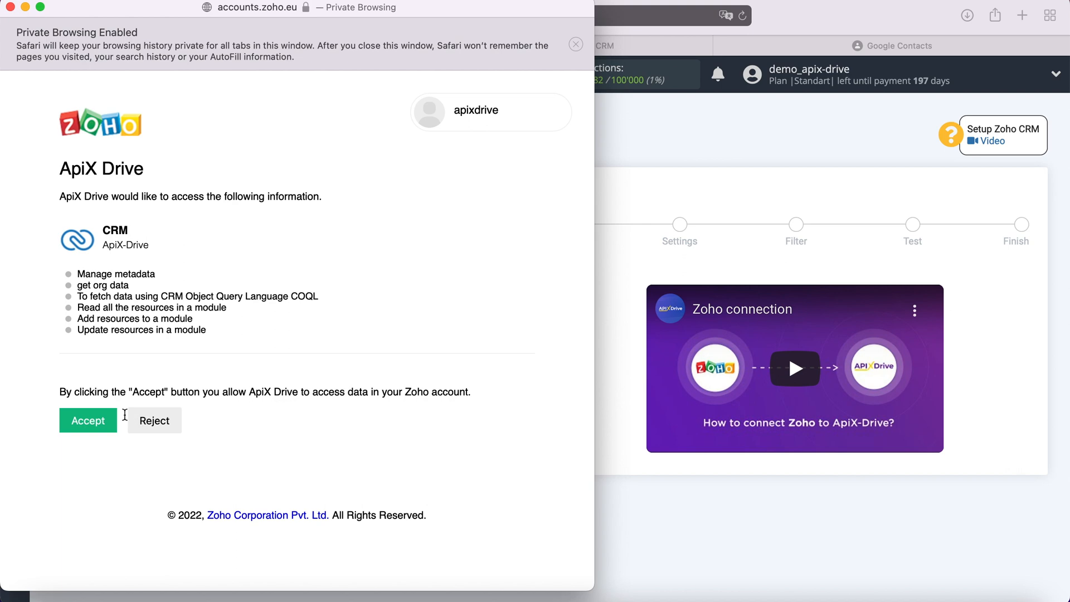
{"action": "left_click", "coordinate": [87, 420]}
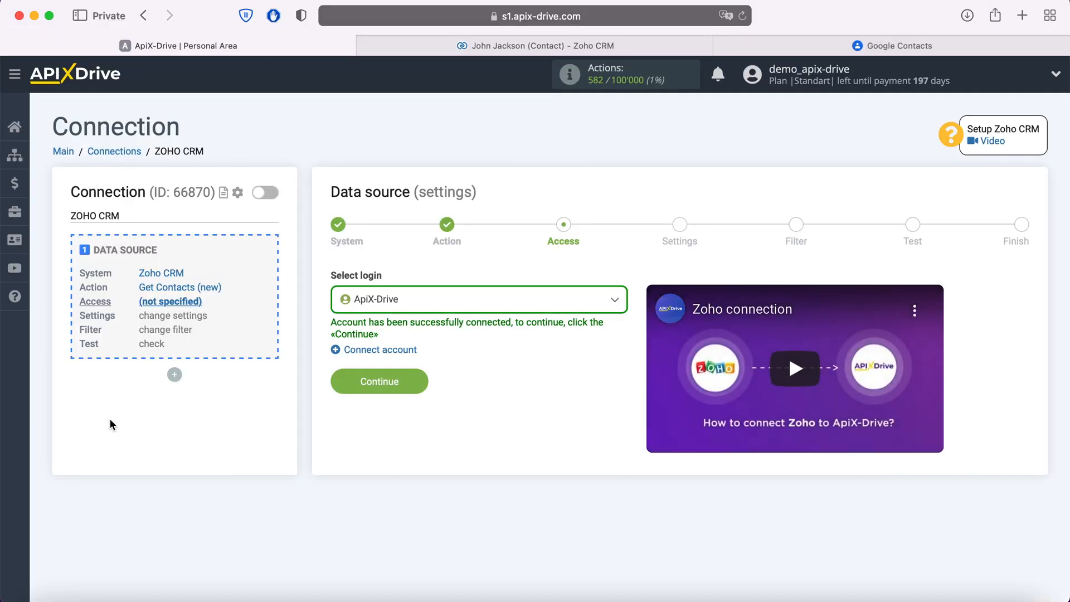
- Use the connected ApiX-Drive login and continue through Settings and Filter unchanged
{"action": "left_click", "coordinate": [478, 299]}
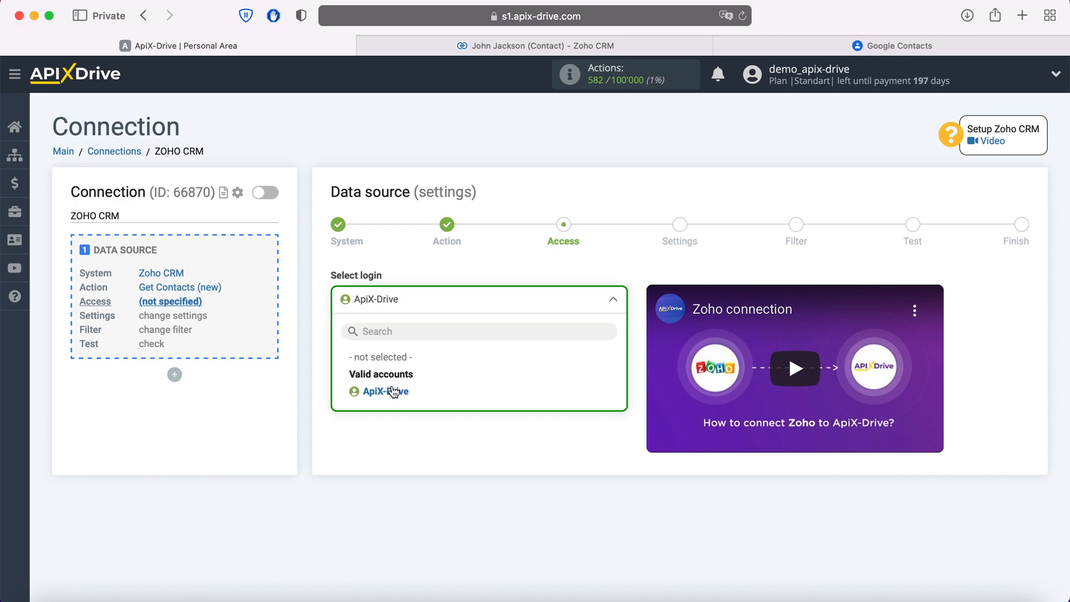
{"action": "left_click", "coordinate": [385, 391]}
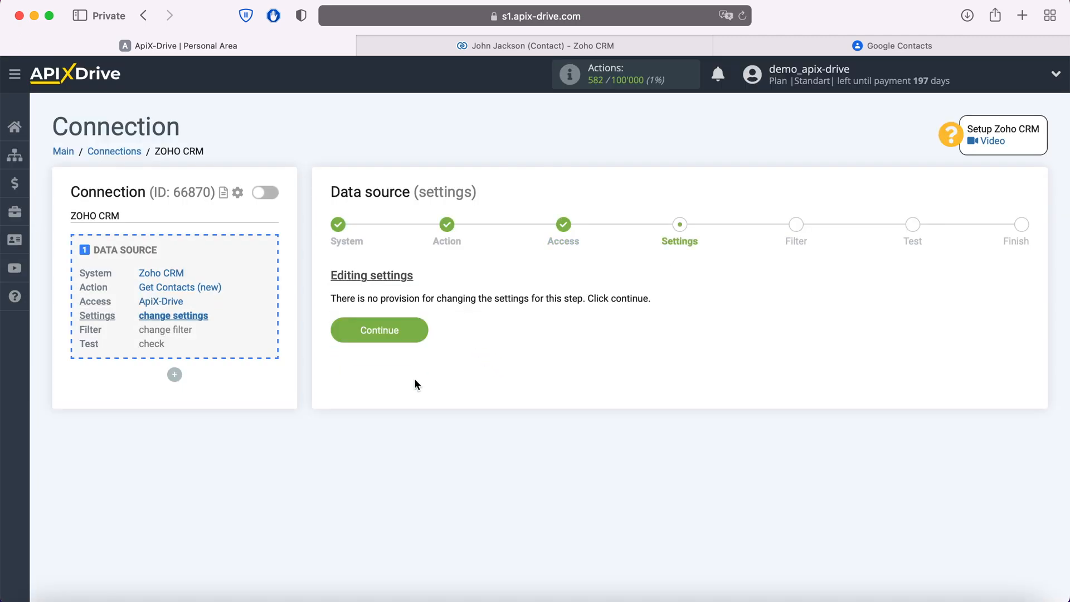
{"action": "mouse_move", "coordinate": [379, 330]}
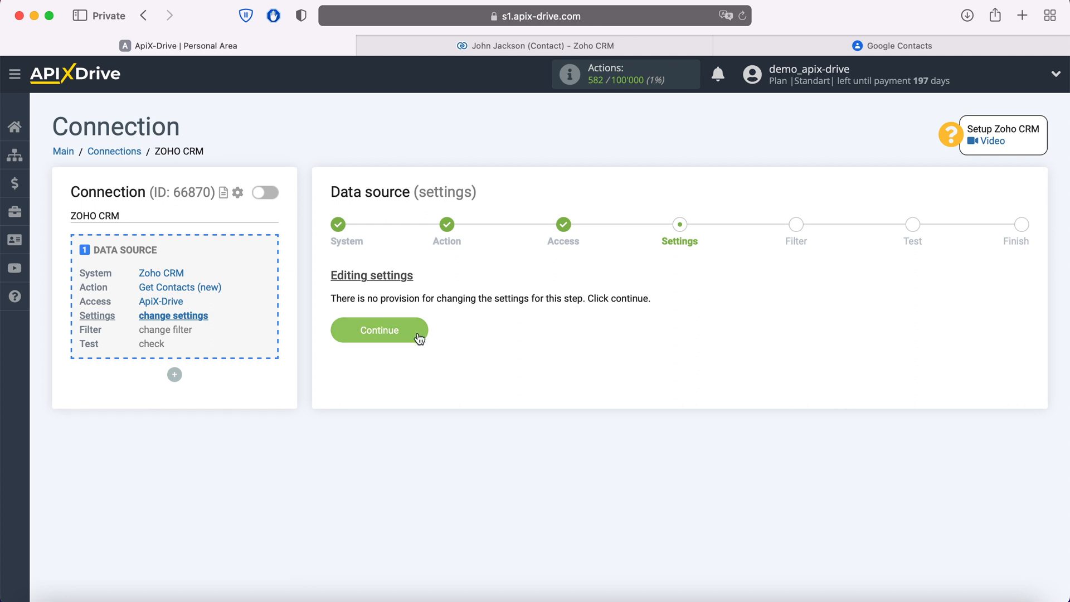
{"action": "left_click", "coordinate": [379, 330]}
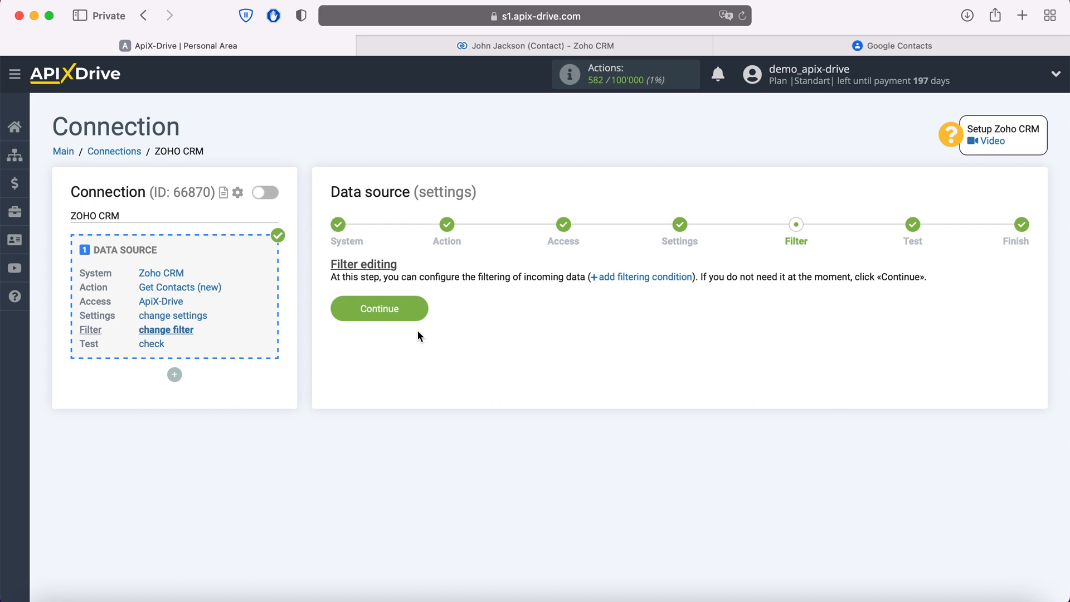
{"action": "left_click", "coordinate": [379, 308]}
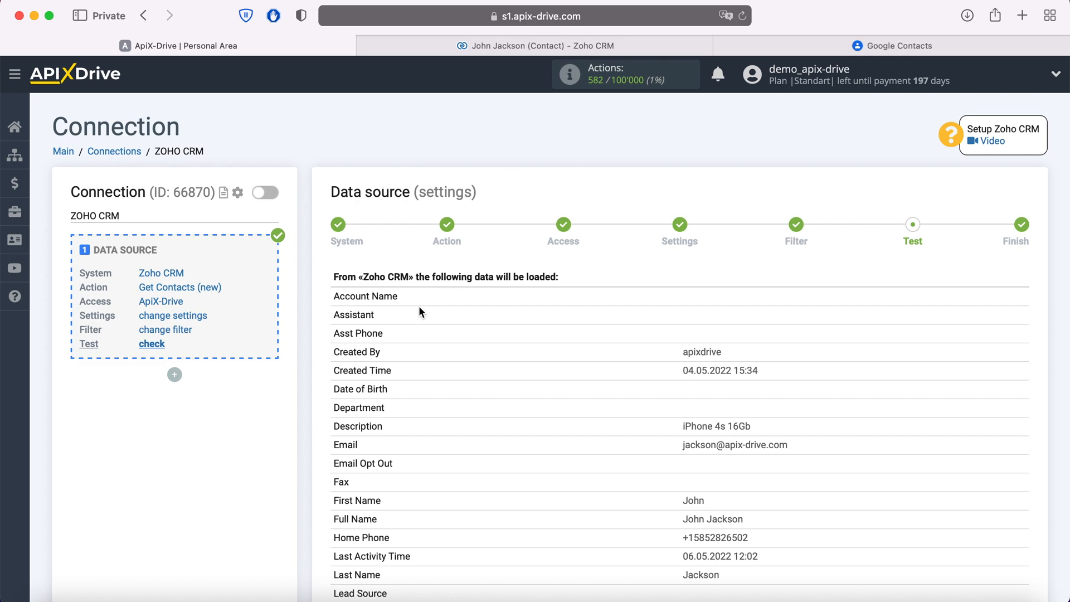
{"action": "scroll", "scroll_direction": "down", "scroll_amount": 3}
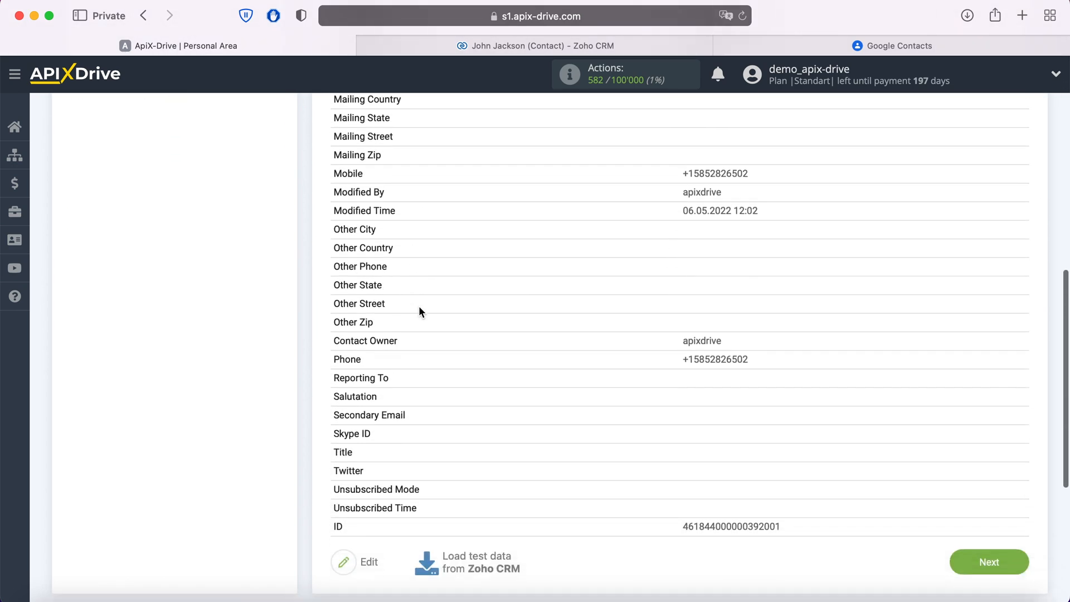
{"action": "left_click", "coordinate": [987, 562]}
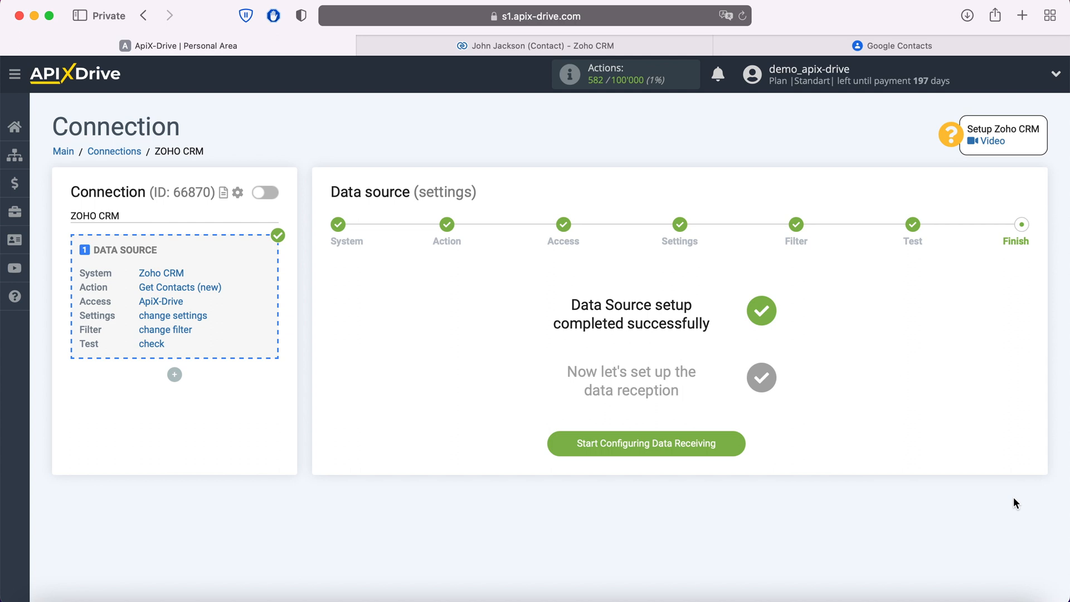
{"action": "mouse_move", "coordinate": [858, 494]}
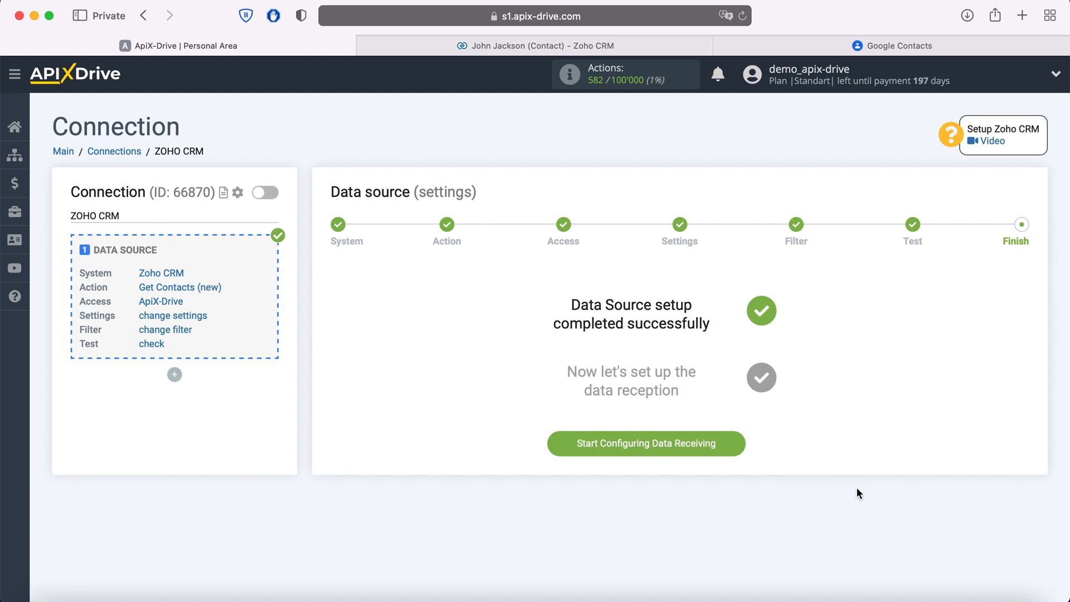
- Make Google Contacts the data destination with the Create Contacts action
{"action": "left_click", "coordinate": [645, 442]}
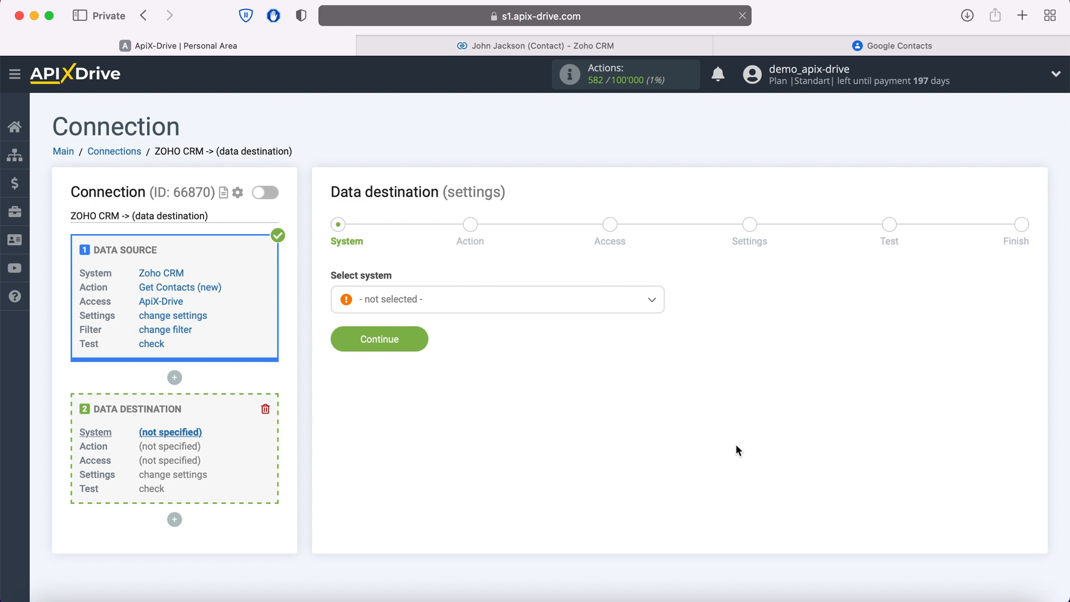
{"action": "mouse_move", "coordinate": [548, 310]}
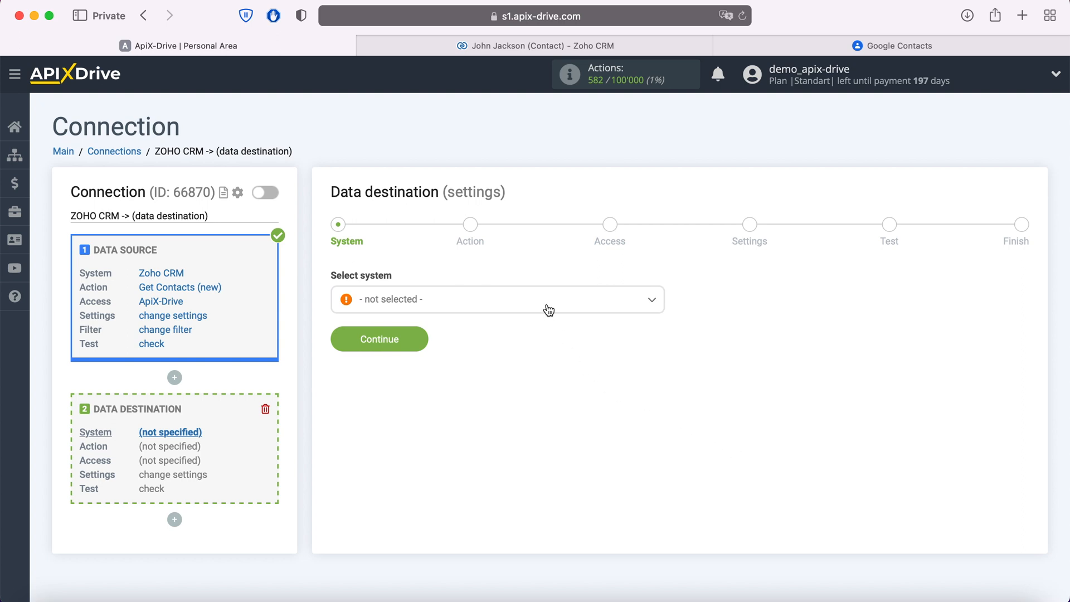
{"action": "left_click", "coordinate": [496, 299]}
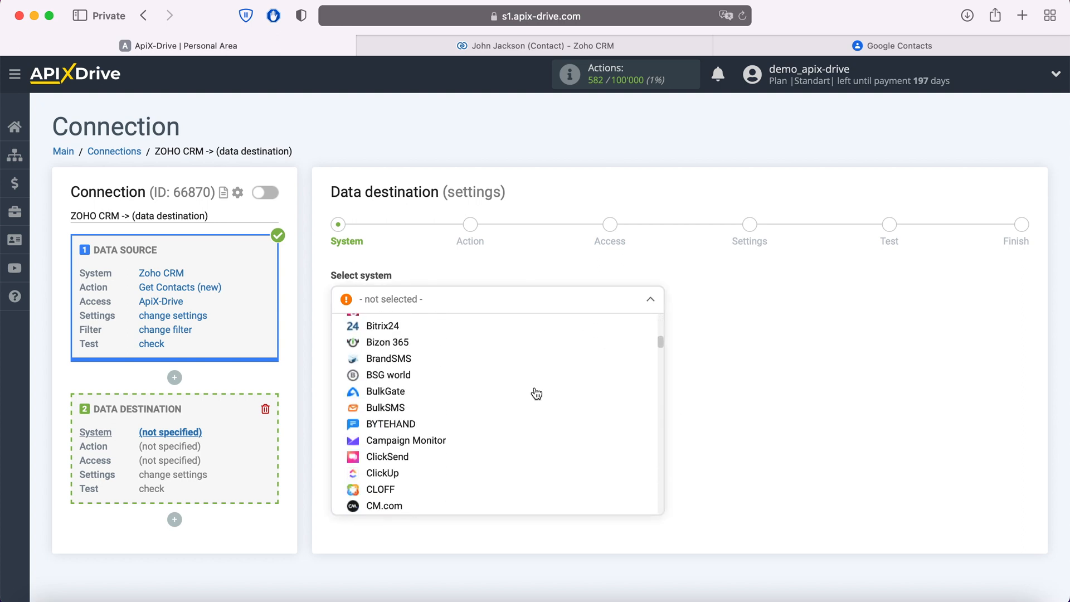
{"action": "scroll", "scroll_direction": "down", "scroll_amount": 3}
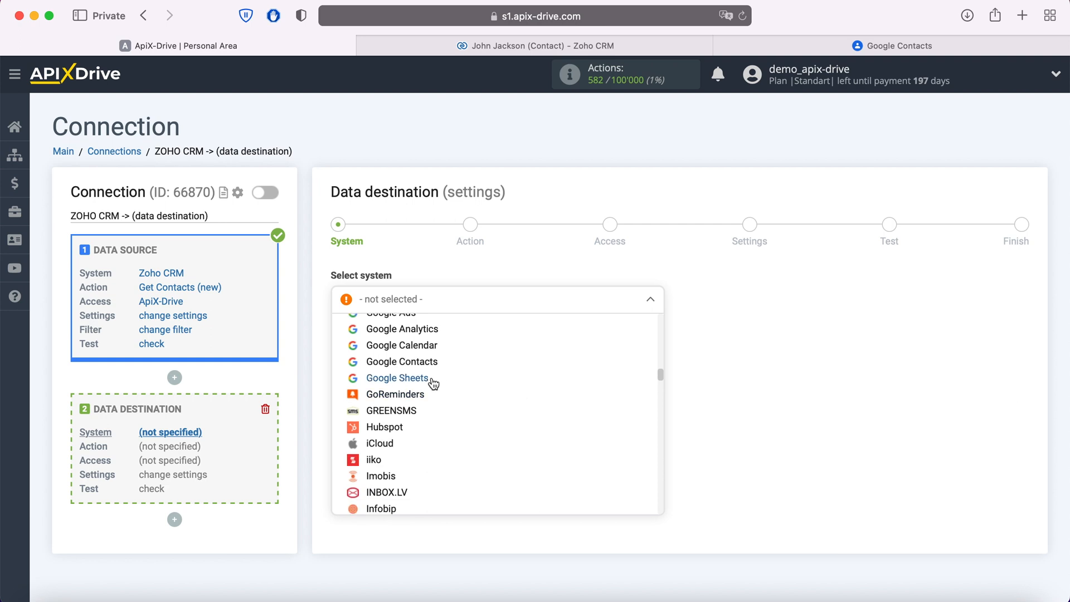
{"action": "left_click", "coordinate": [401, 361]}
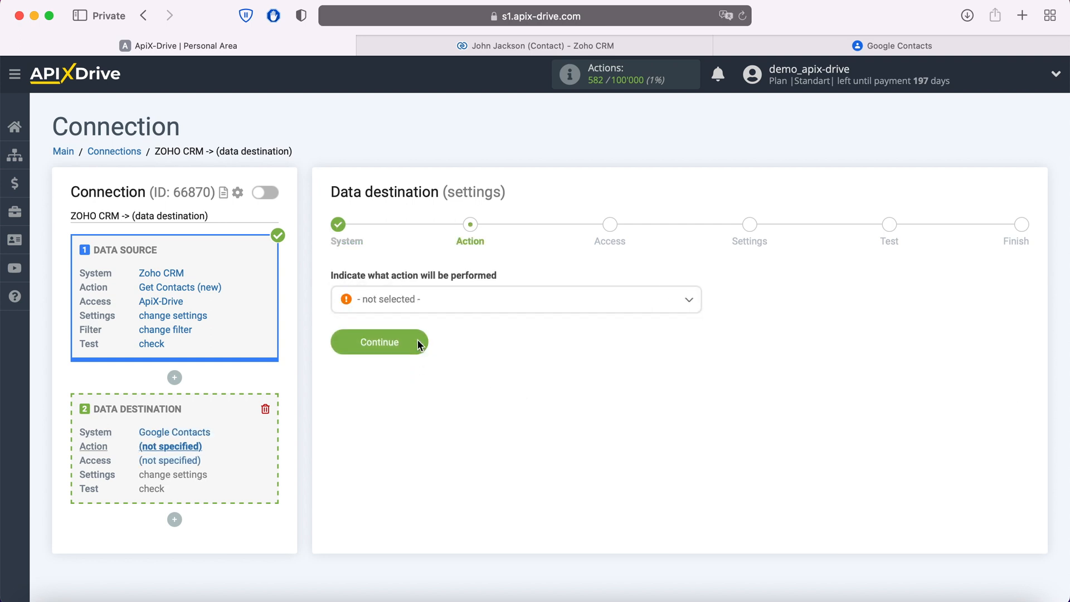
{"action": "left_click", "coordinate": [515, 299]}
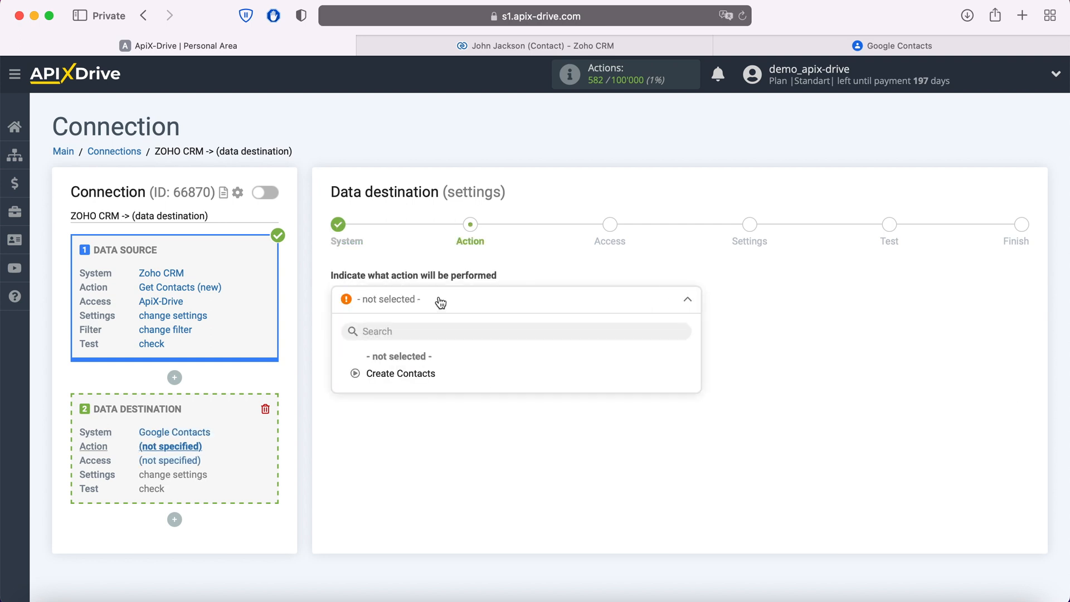
{"action": "left_click", "coordinate": [400, 373]}
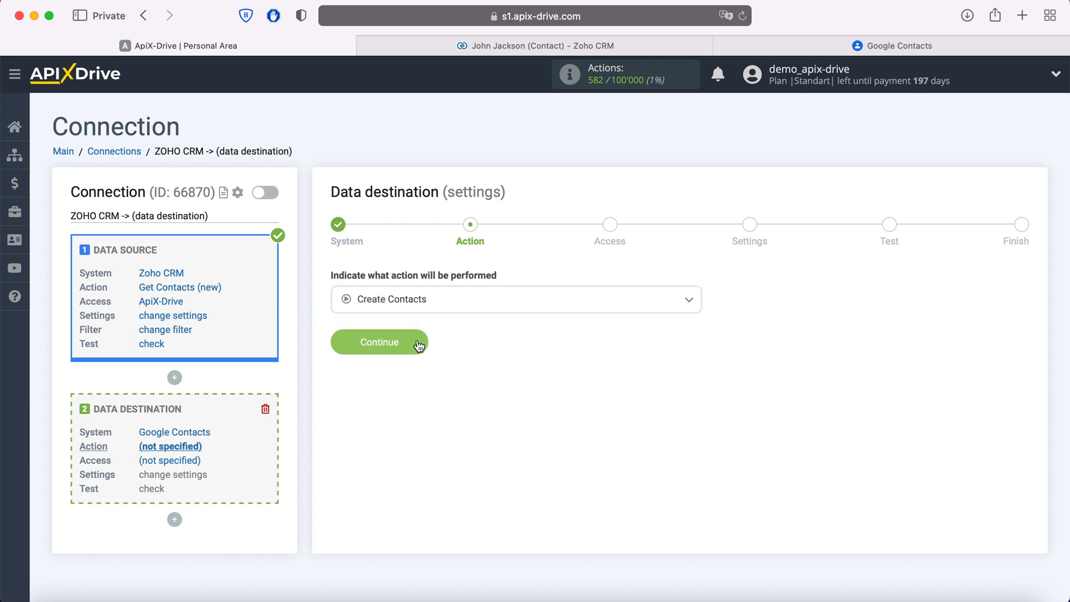
{"action": "left_click", "coordinate": [378, 342]}
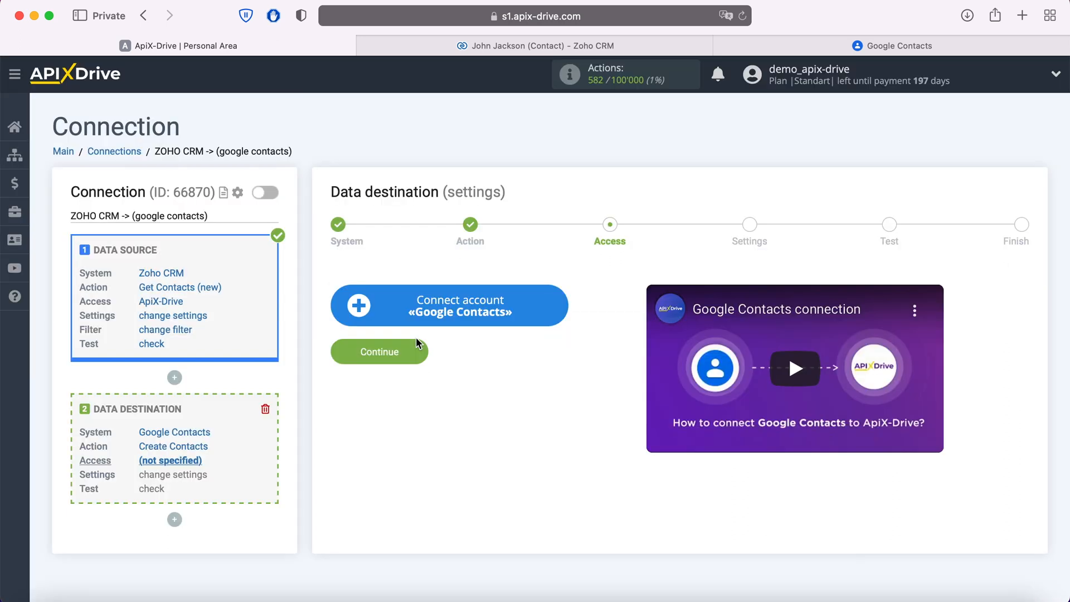
{"action": "mouse_move", "coordinate": [448, 341]}
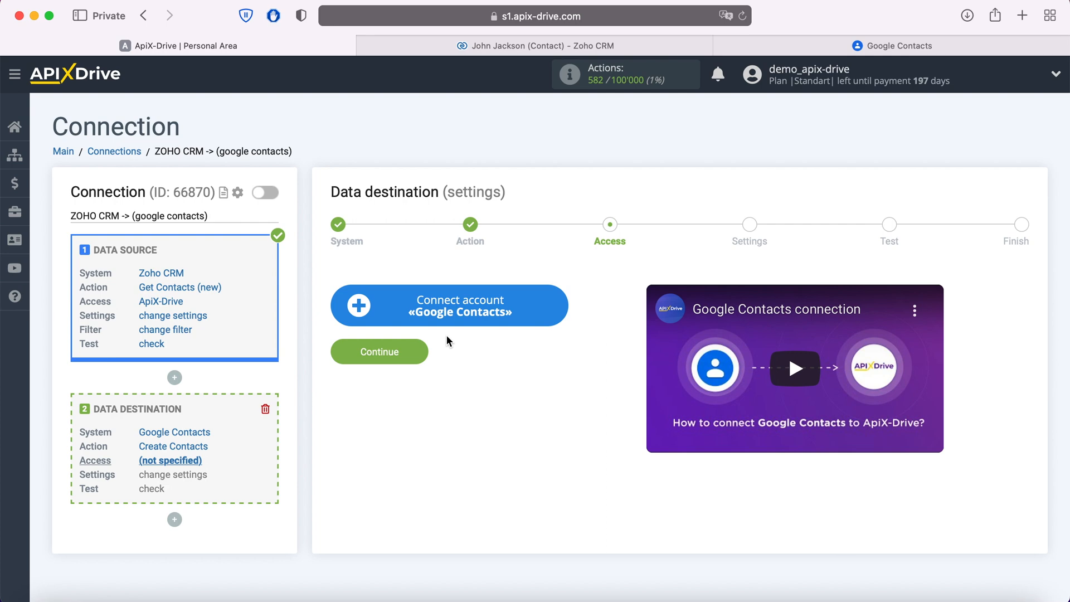
- Sign in with the saved Google login and allow ApiX-Drive to see and edit contacts
{"action": "left_click", "coordinate": [449, 305]}
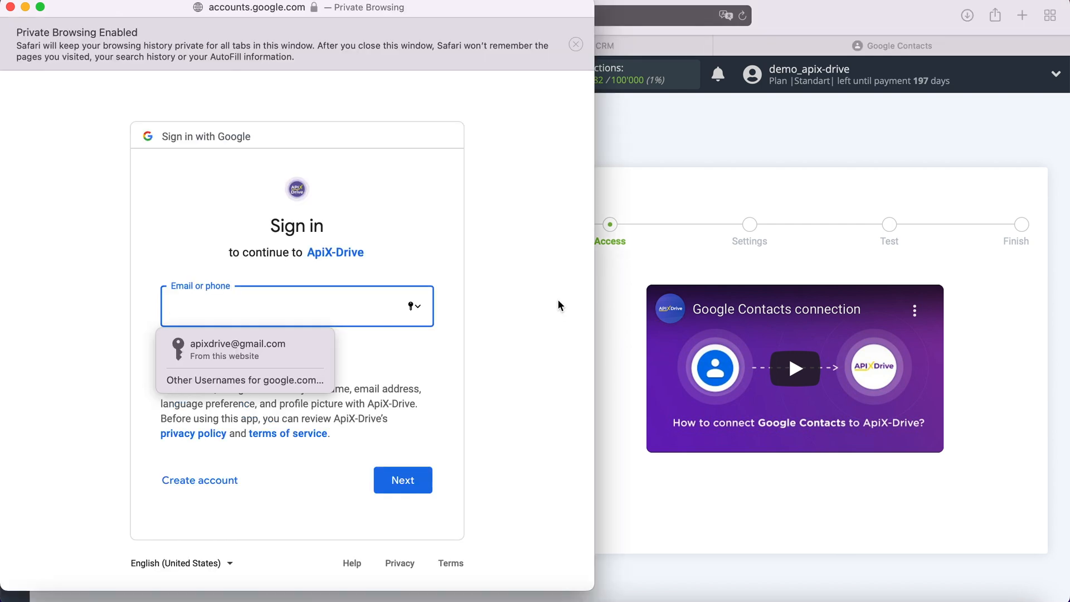
{"action": "left_click", "coordinate": [238, 343]}
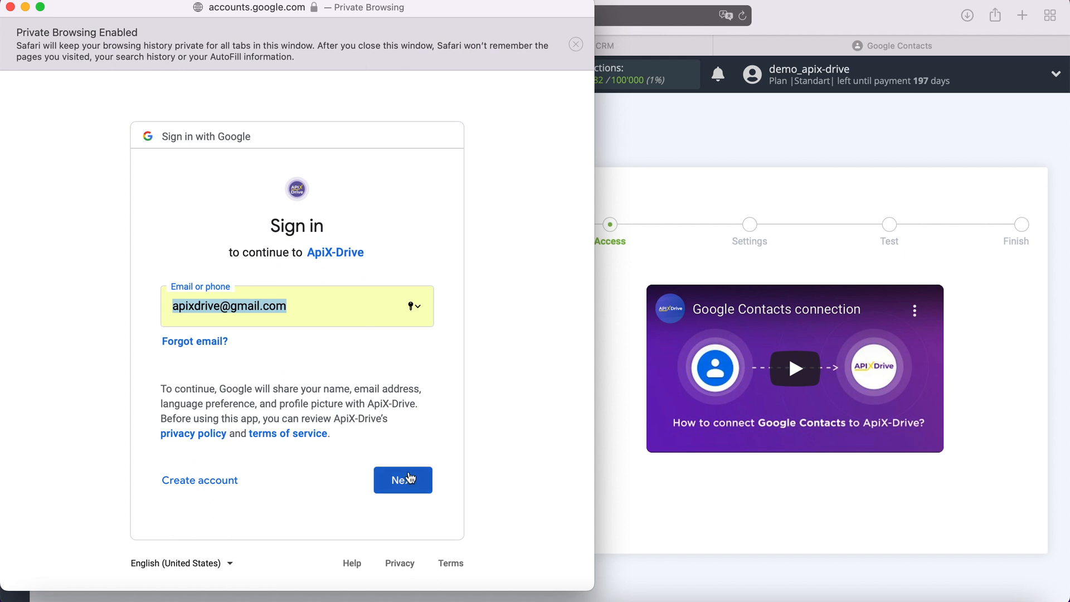
{"action": "left_click", "coordinate": [402, 479]}
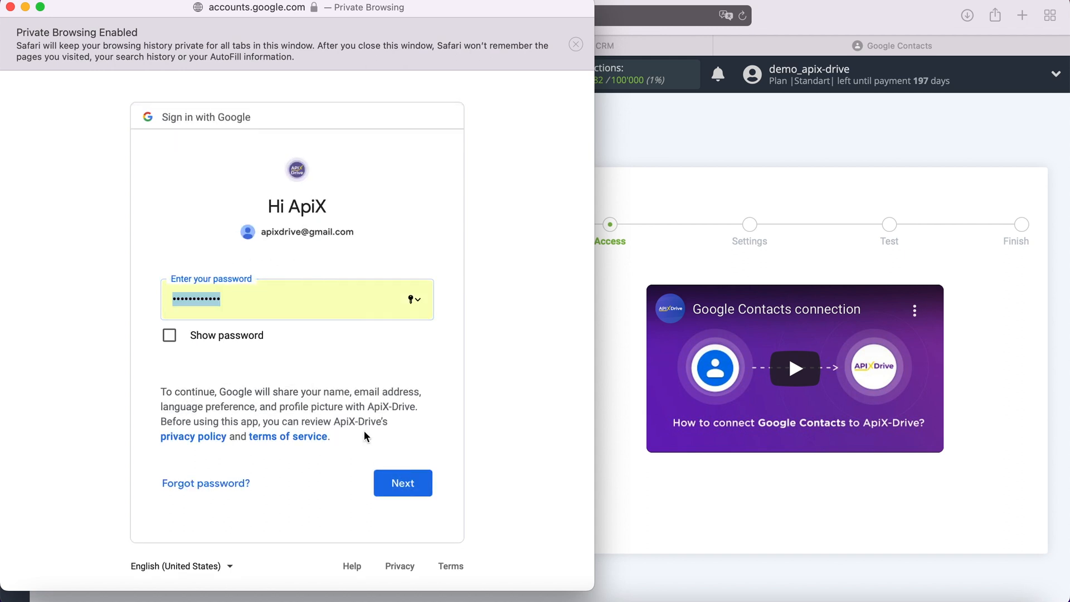
{"action": "left_click", "coordinate": [403, 482]}
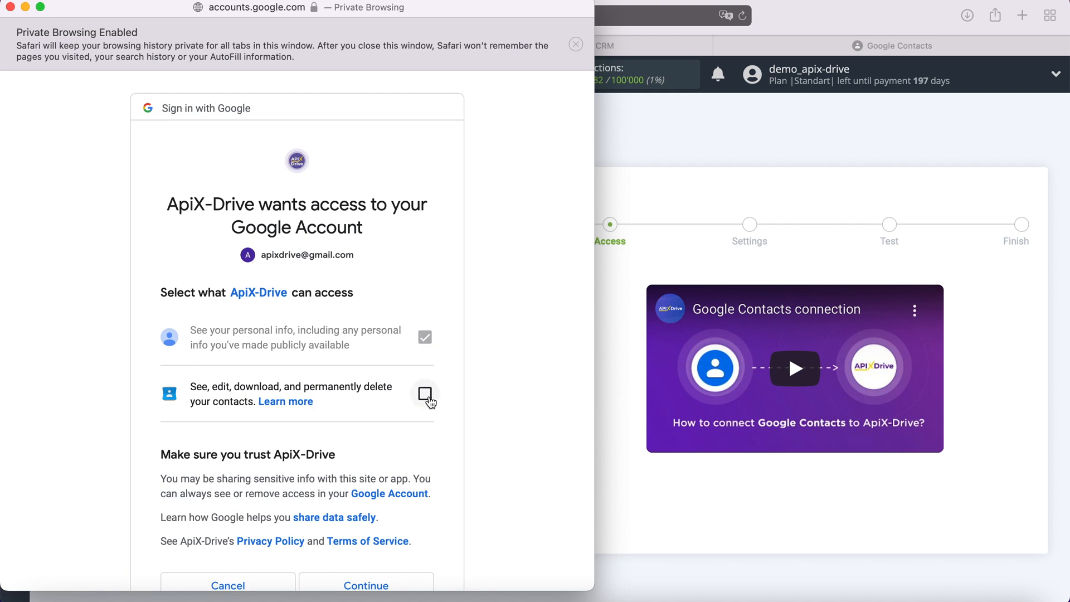
{"action": "left_click", "coordinate": [424, 394]}
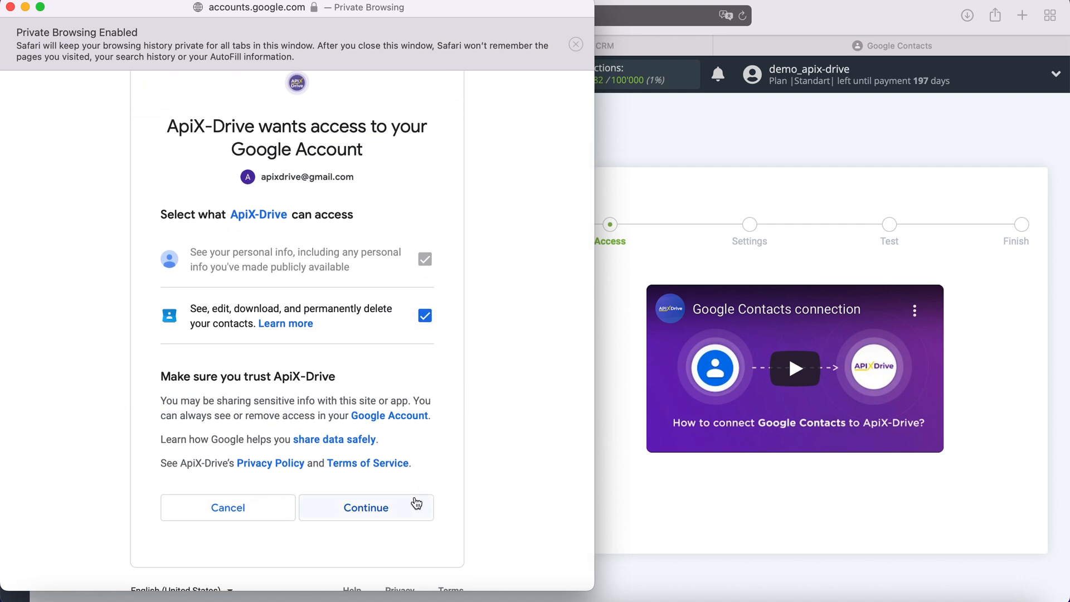
{"action": "left_click", "coordinate": [366, 507]}
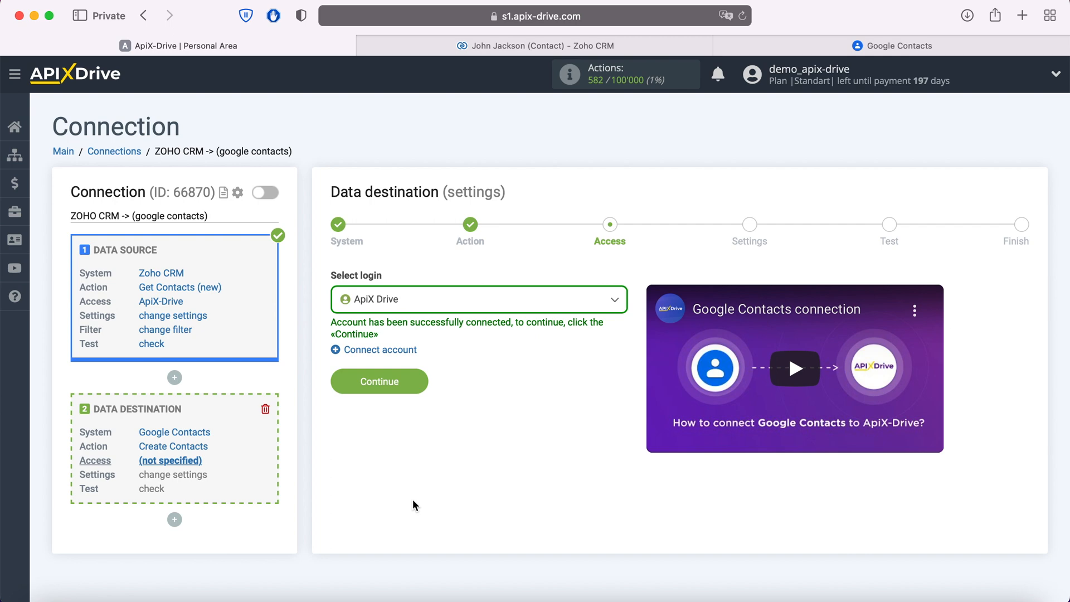
- Choose the connected ApiX Drive login for the Google Contacts destination
{"action": "left_click", "coordinate": [478, 299]}
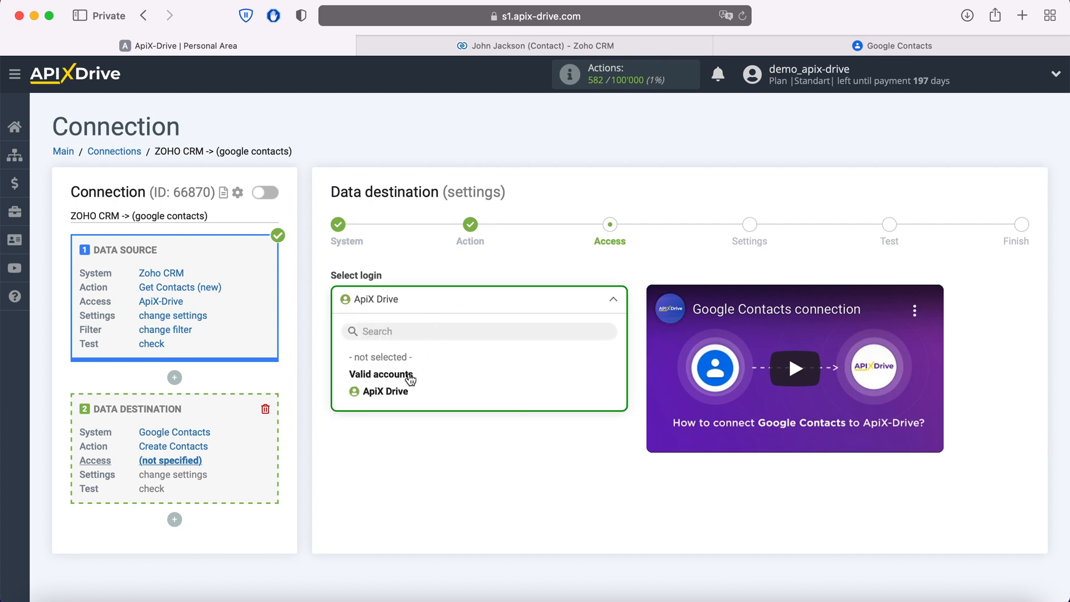
{"action": "left_click", "coordinate": [386, 391]}
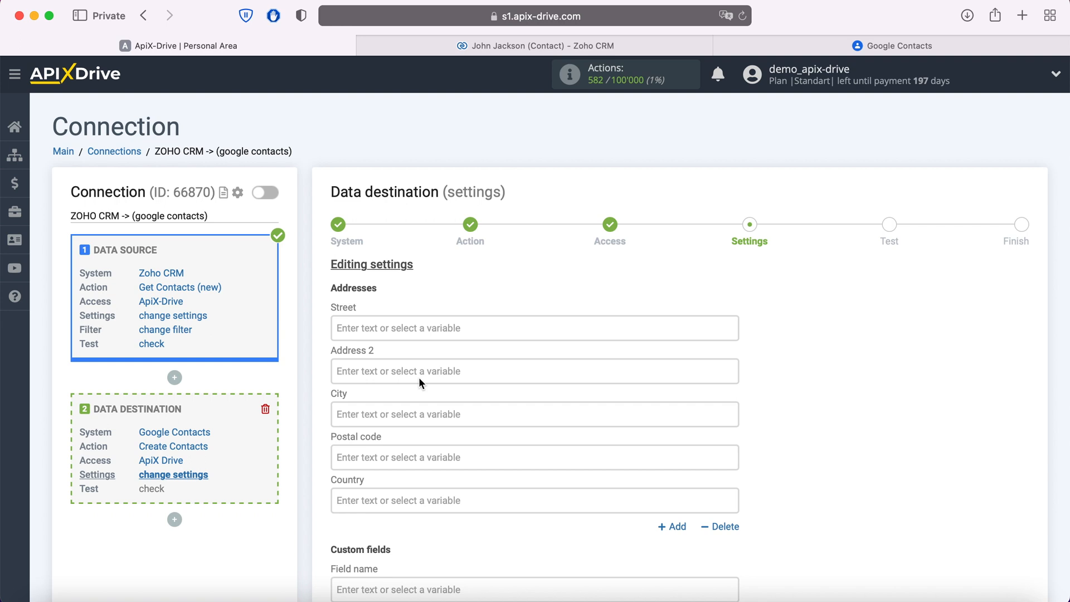
- Map the Zoho CRM Email into E-mail and Last Name into Last name
{"action": "scroll", "scroll_direction": "up", "scroll_amount": 3}
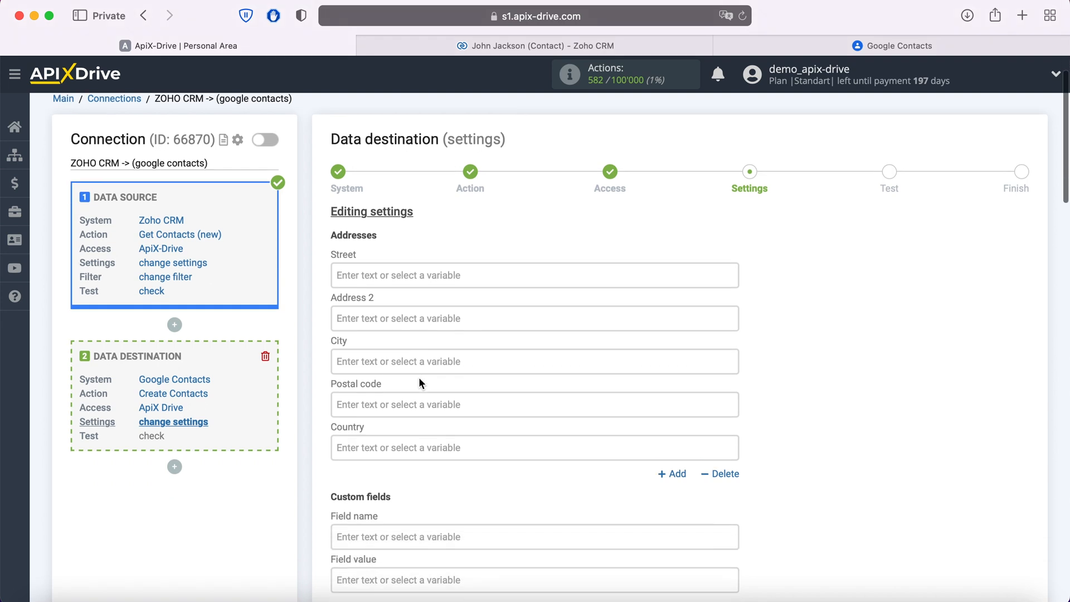
{"action": "scroll", "scroll_direction": "down", "scroll_amount": 3}
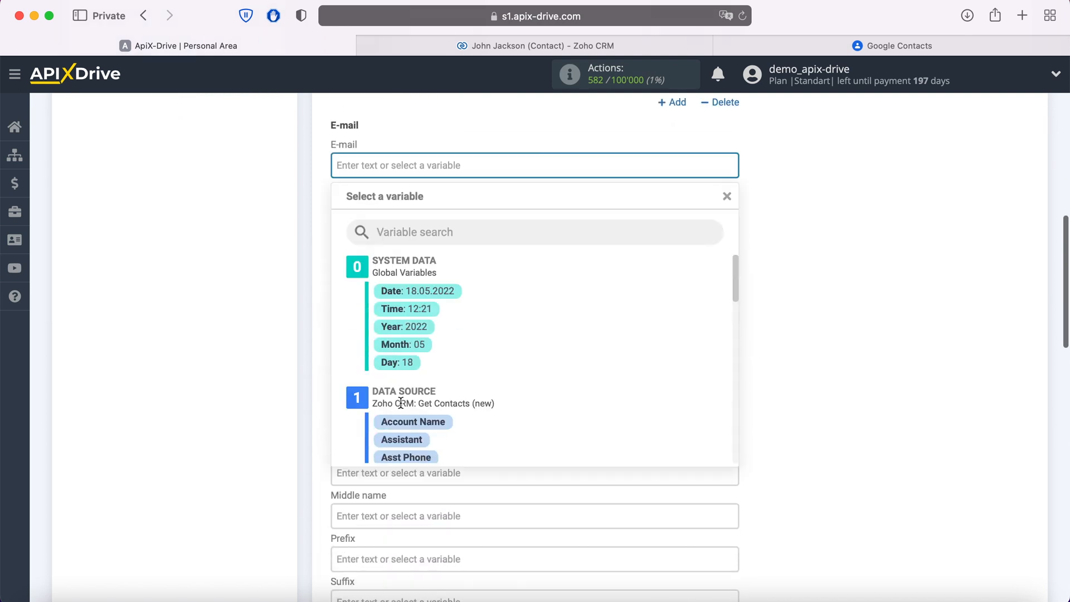
{"action": "scroll", "scroll_direction": "down", "scroll_amount": 3}
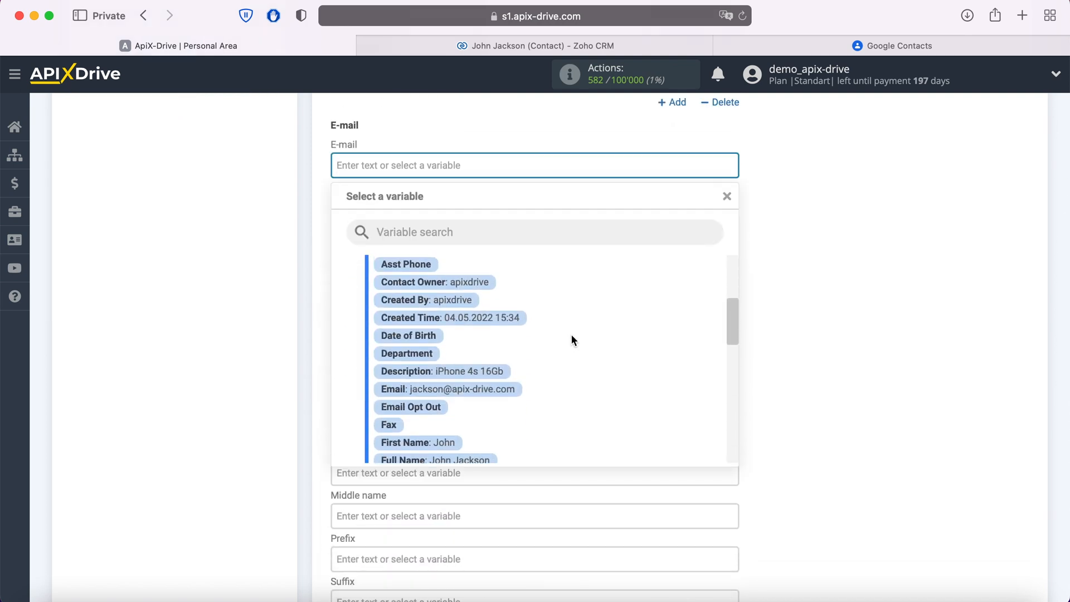
{"action": "left_click", "coordinate": [460, 389]}
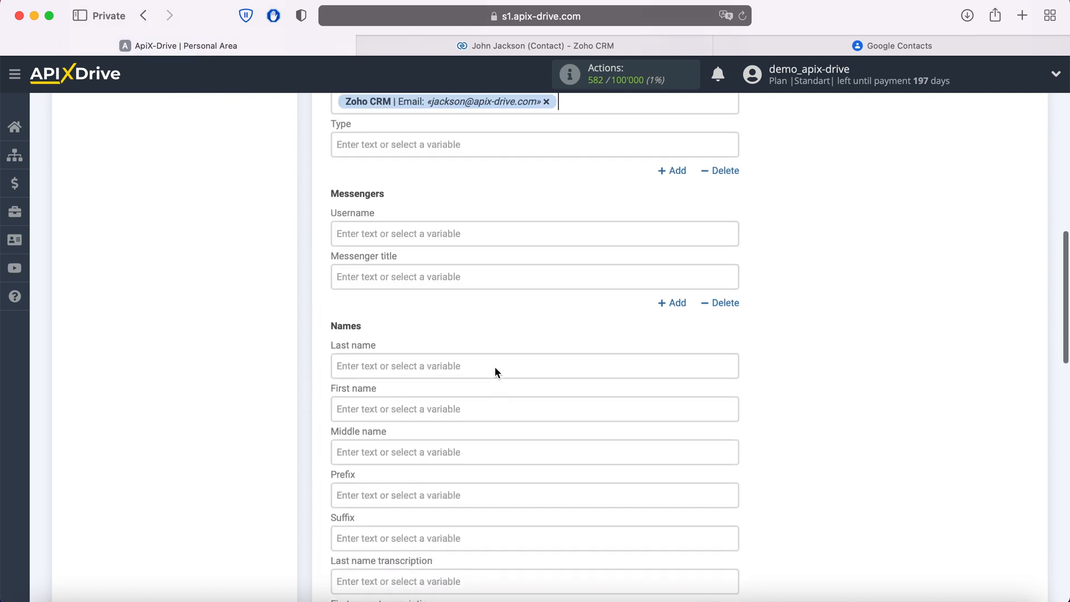
{"action": "left_click", "coordinate": [533, 366]}
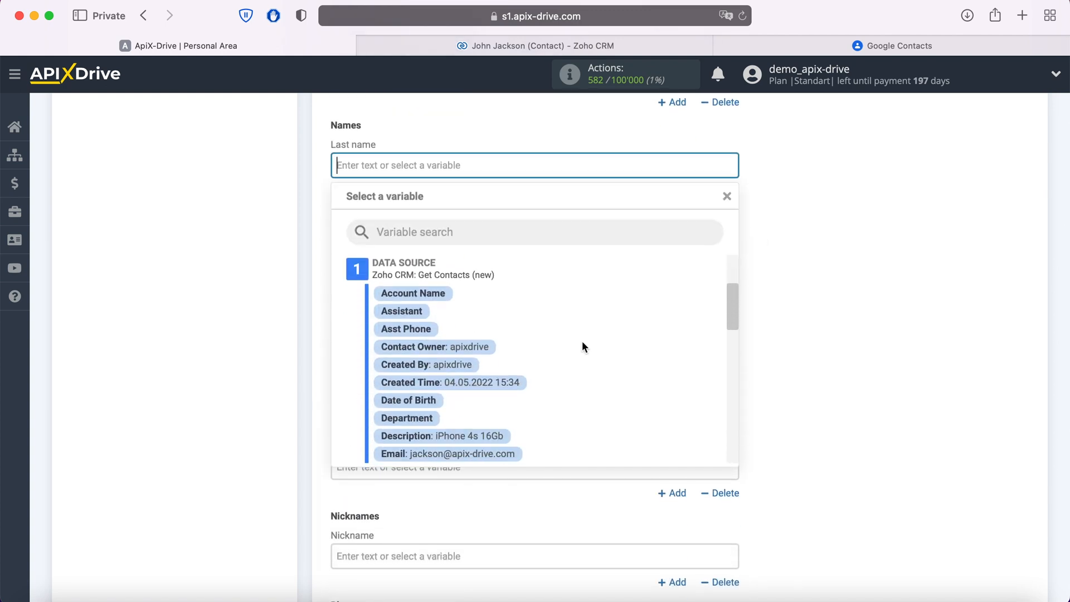
{"action": "scroll", "scroll_direction": "down", "scroll_amount": 3}
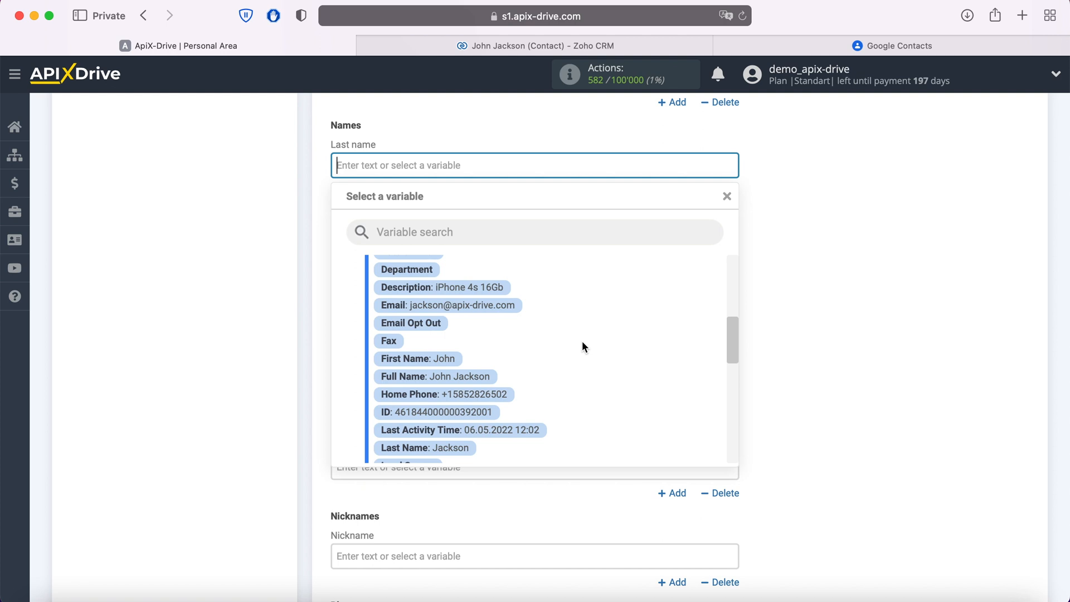
{"action": "left_click", "coordinate": [424, 448]}
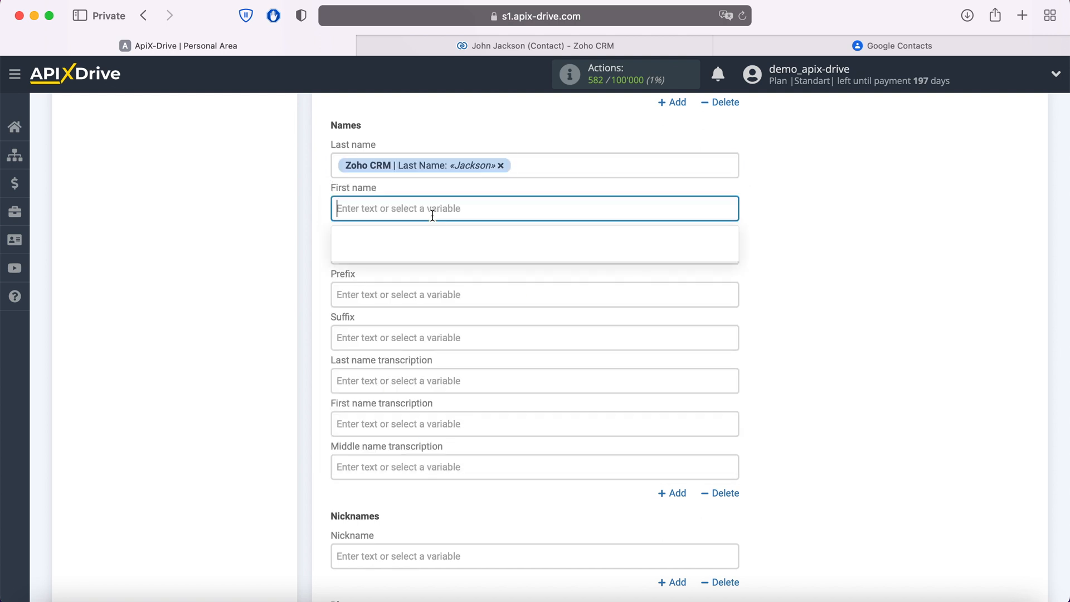
- Use the Zoho Full Name as the nickname and browse the phone variables
{"action": "left_click", "coordinate": [534, 209]}
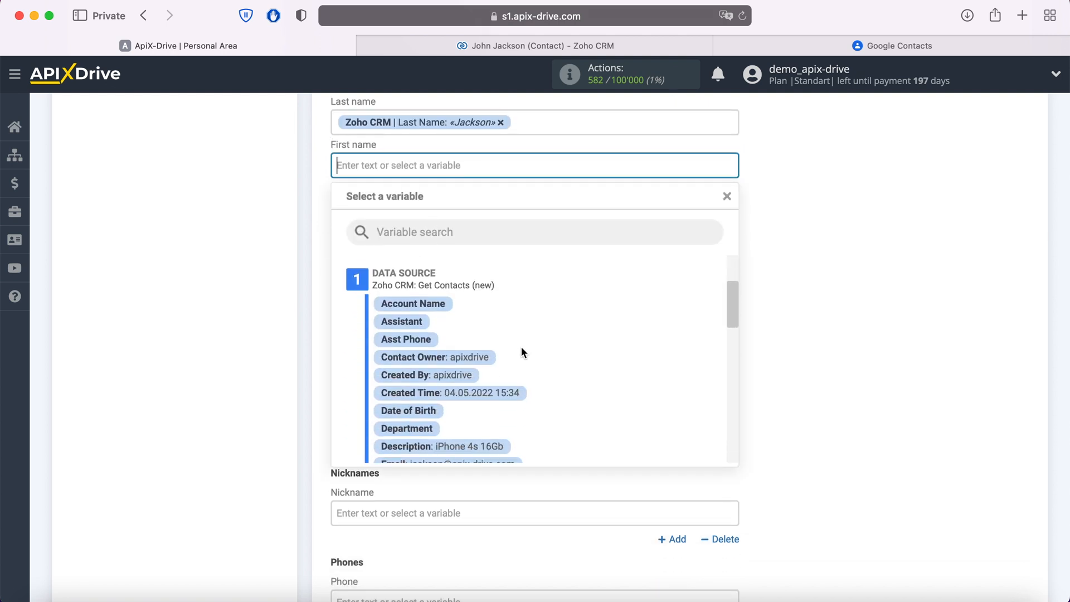
{"action": "scroll", "scroll_direction": "down", "scroll_amount": 3}
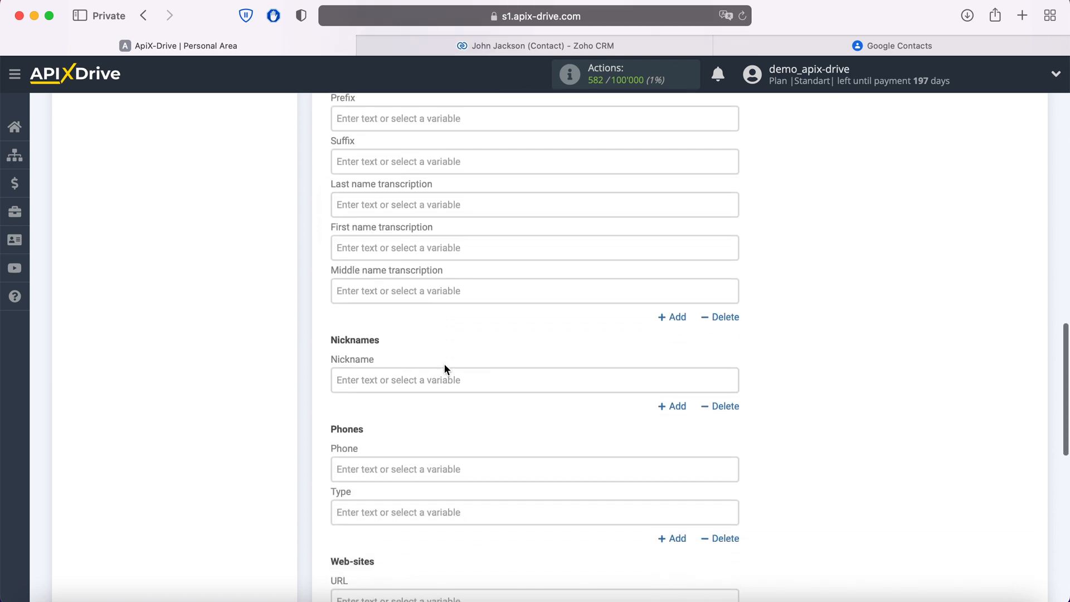
{"action": "left_click", "coordinate": [534, 380]}
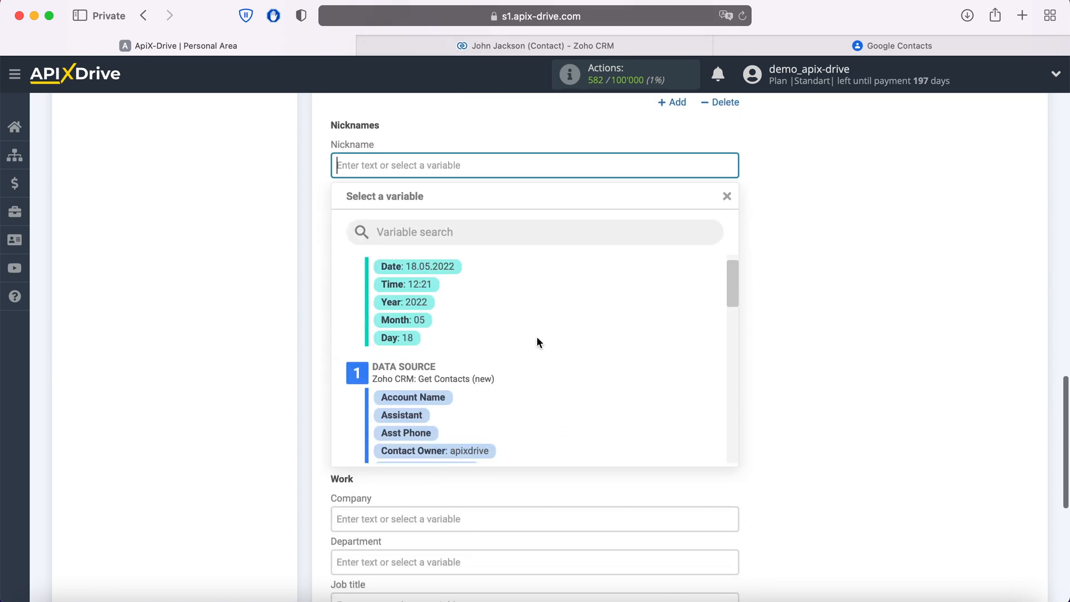
{"action": "scroll", "scroll_direction": "down", "scroll_amount": 3}
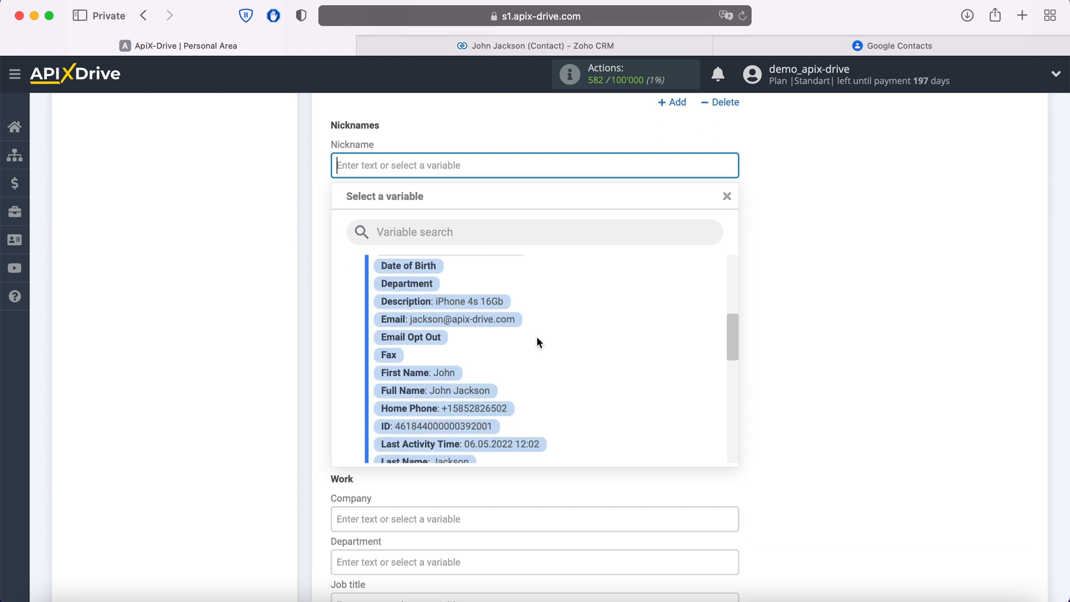
{"action": "left_click", "coordinate": [433, 390]}
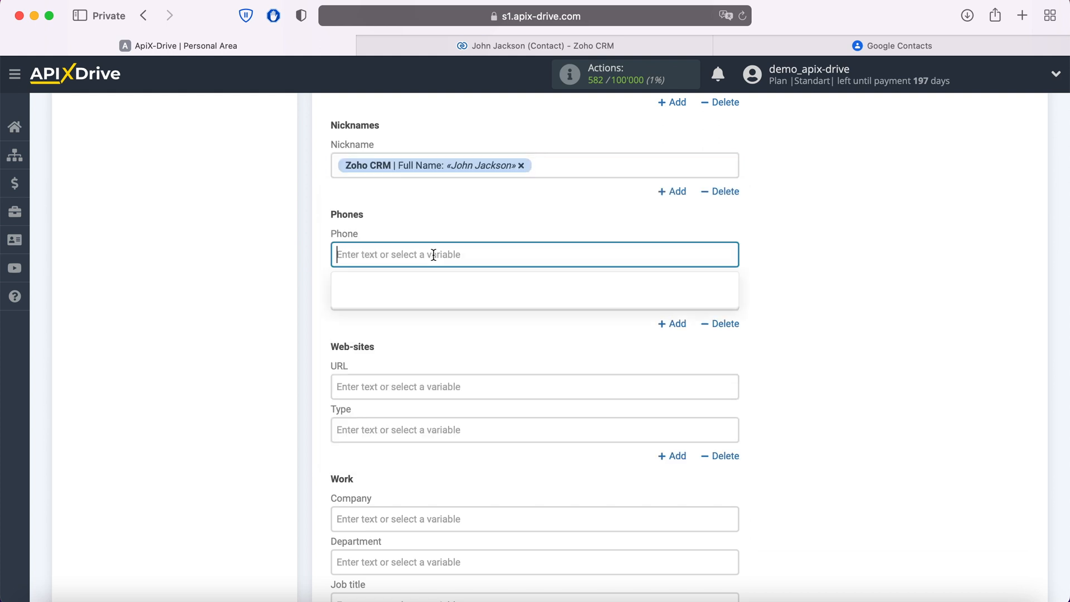
{"action": "left_click", "coordinate": [534, 254]}
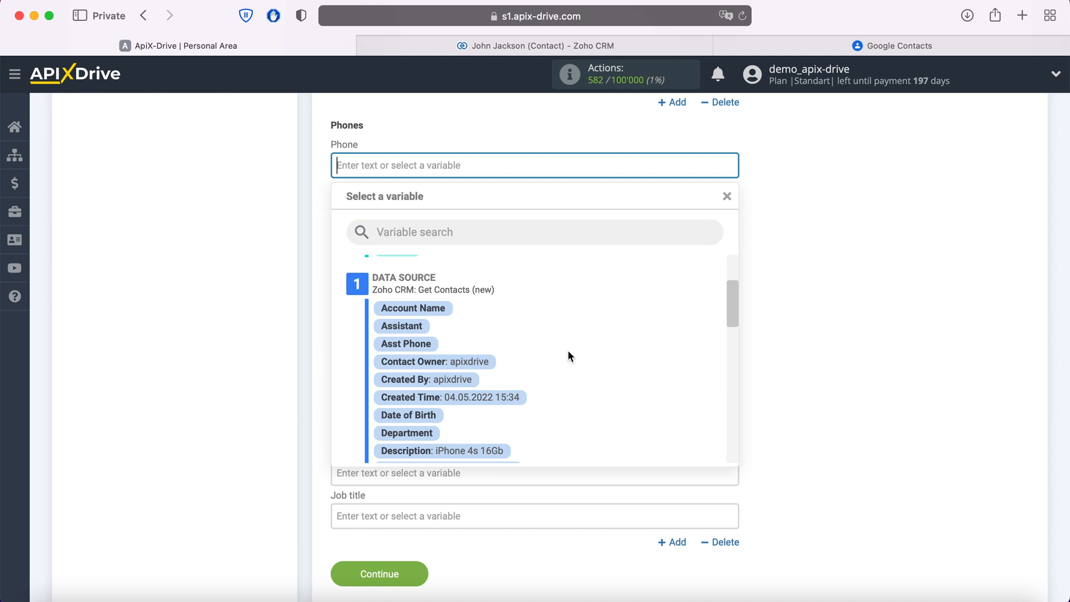
{"action": "scroll", "scroll_direction": "down", "scroll_amount": 3}
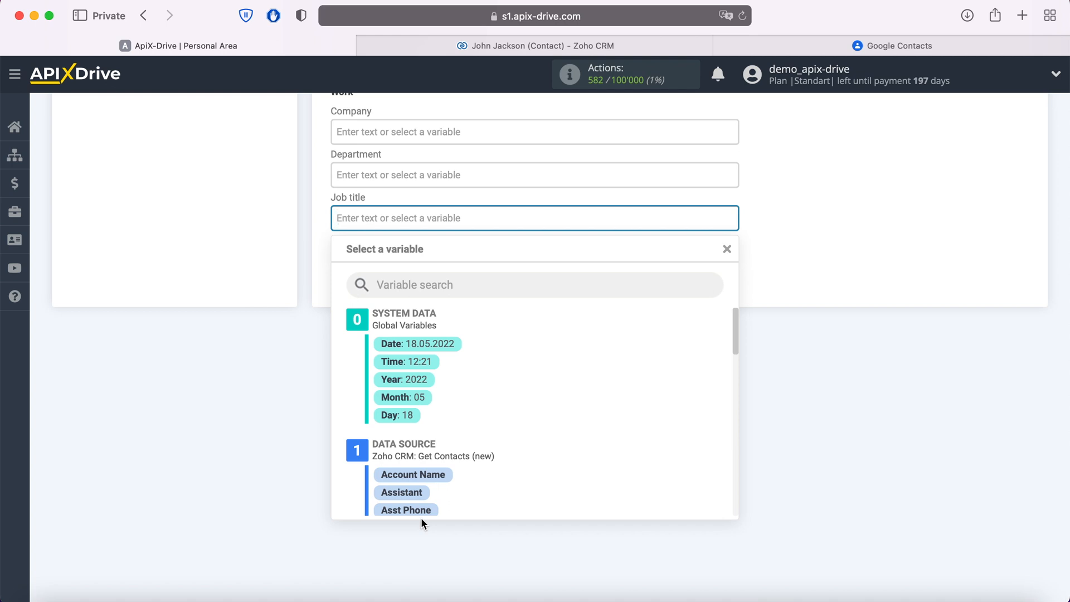
- Set Job title to 'New Contact from ZohoCRM' and continue to the test step
{"action": "type", "text": "New Co"}
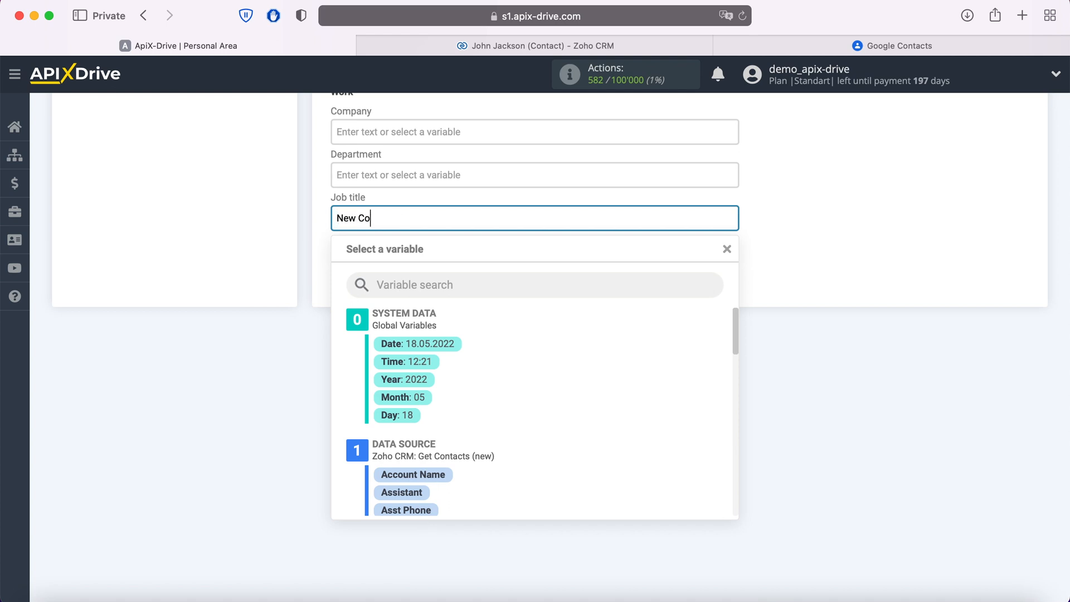
{"action": "type", "text": "ntact from"}
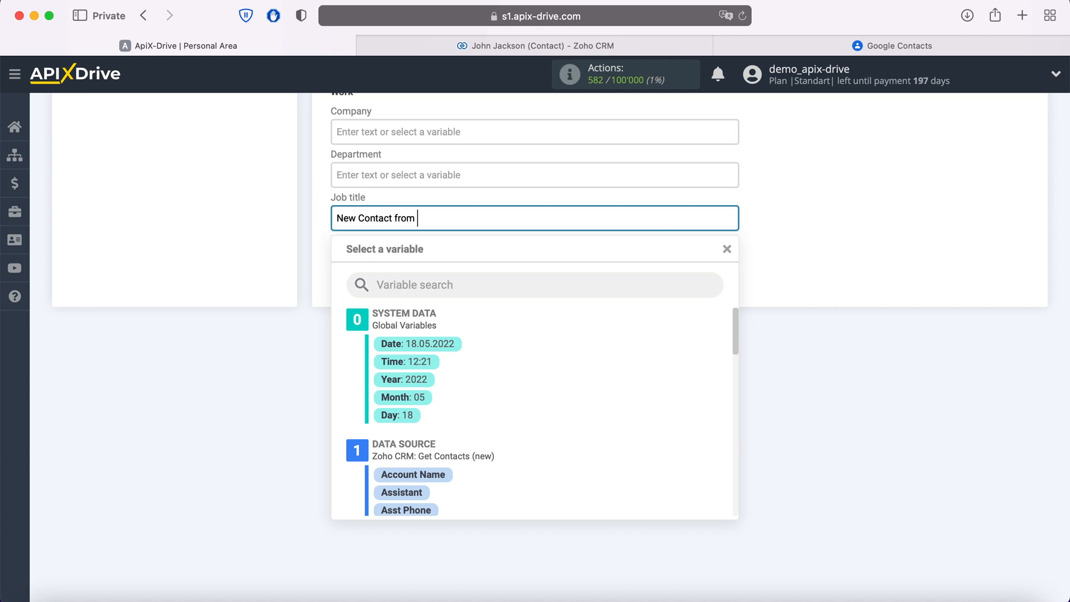
{"action": "type", "text": "ZohoCRM"}
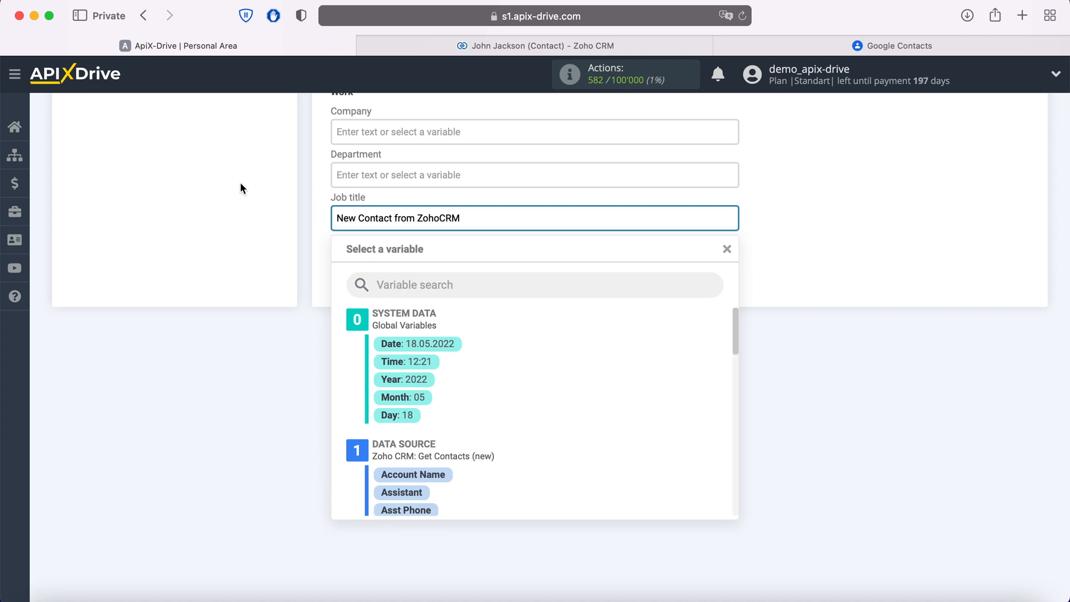
{"action": "left_click", "coordinate": [725, 249]}
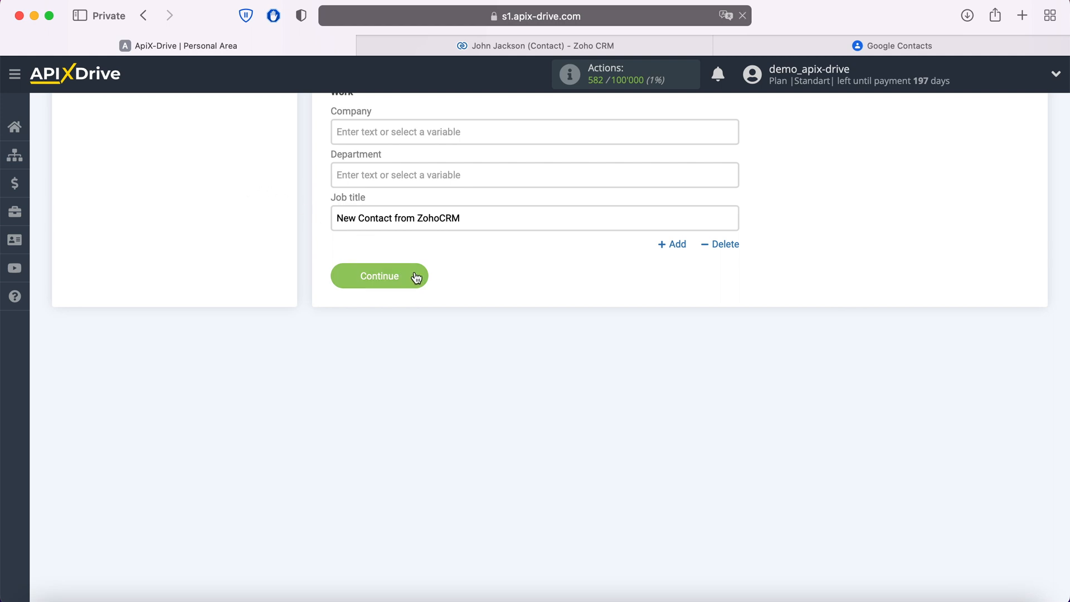
{"action": "left_click", "coordinate": [379, 275]}
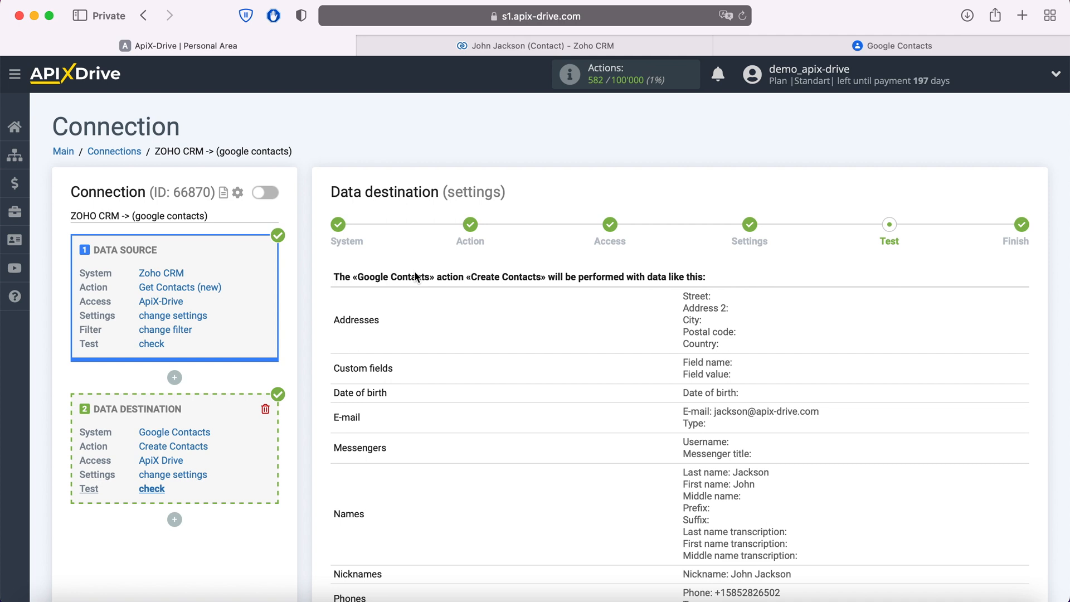
- Review the preview and send the test contact to Google Contacts
{"action": "scroll", "scroll_direction": "down", "scroll_amount": 3}
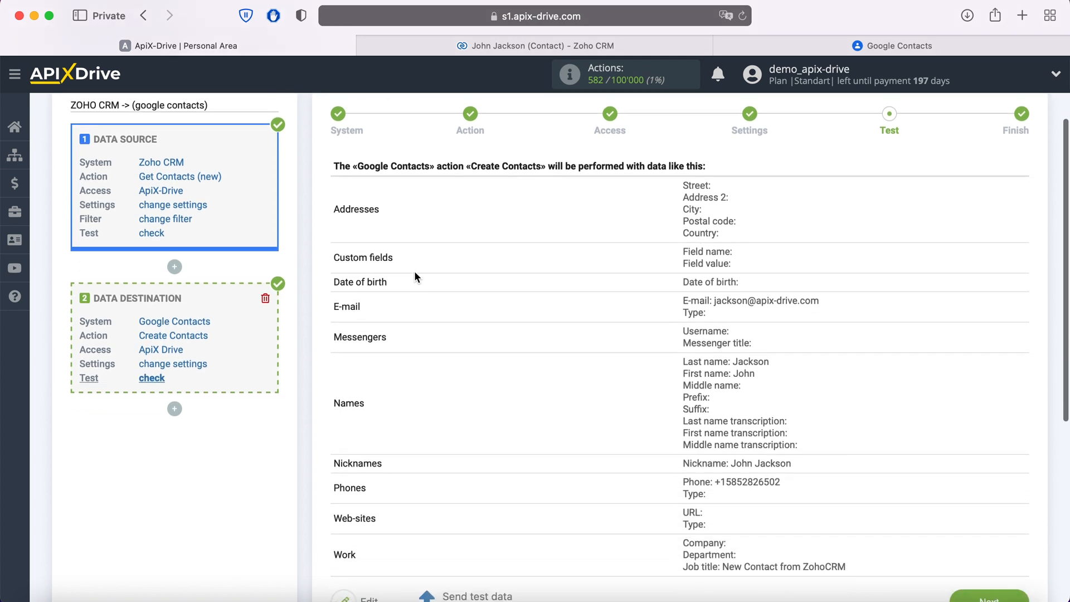
{"action": "scroll", "scroll_direction": "down", "scroll_amount": 3}
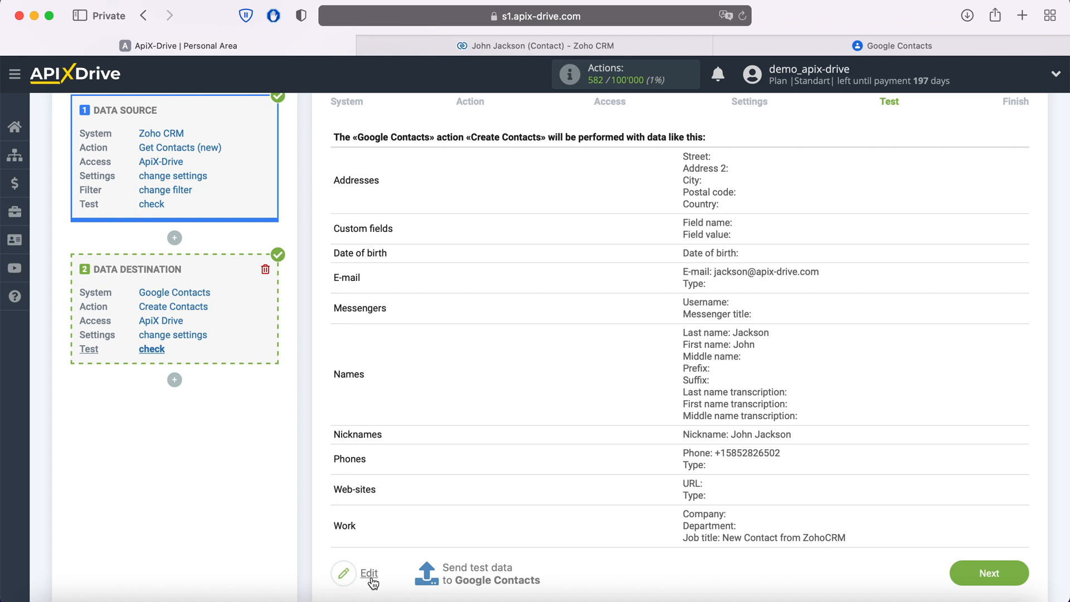
{"action": "mouse_move", "coordinate": [476, 572]}
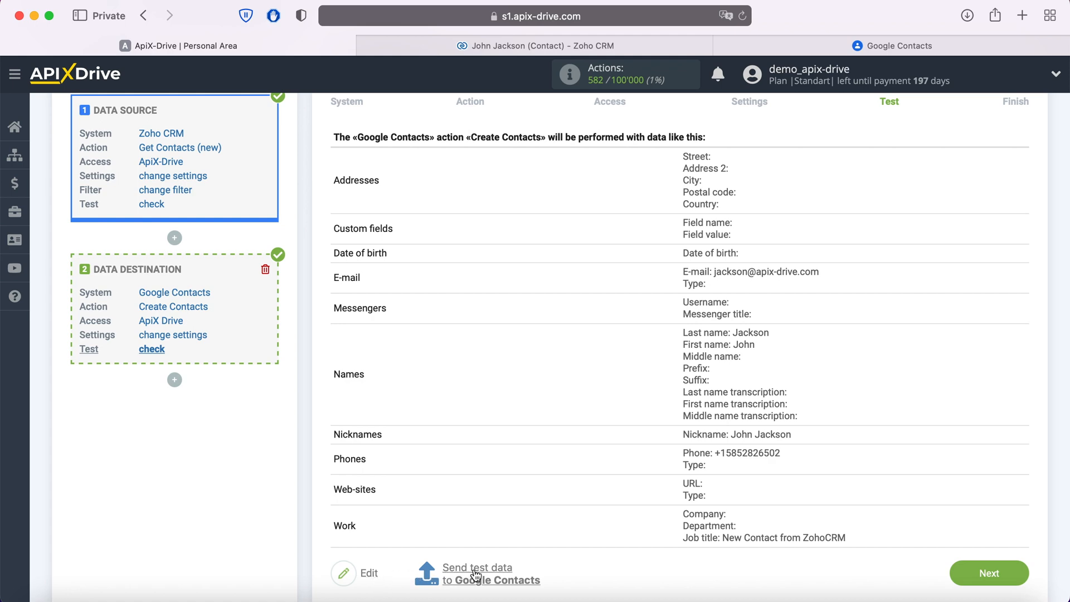
{"action": "left_click", "coordinate": [476, 572]}
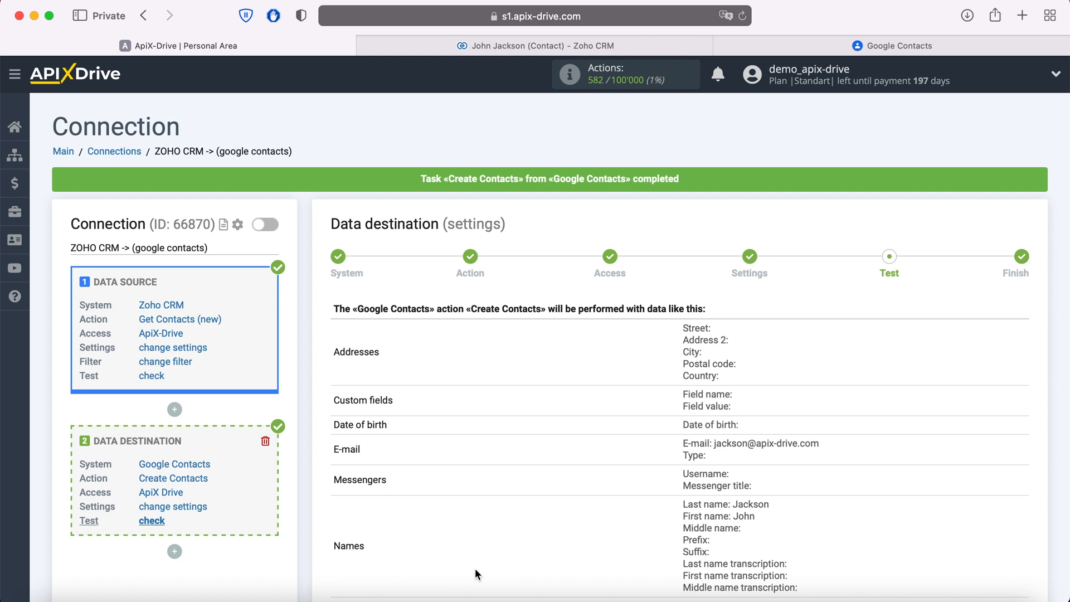
{"action": "mouse_move", "coordinate": [786, 94]}
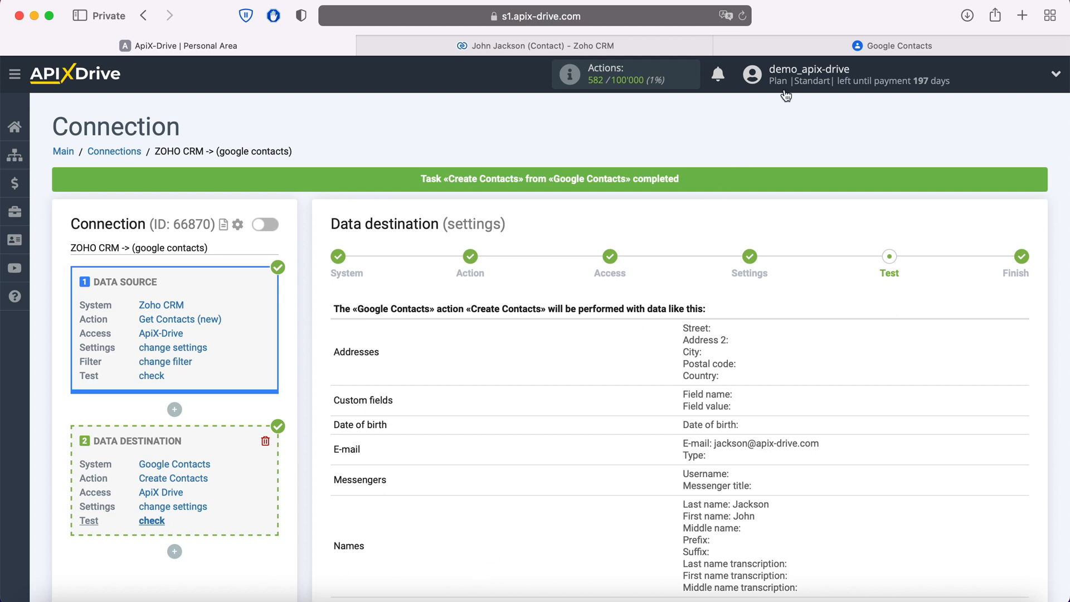
{"action": "left_click", "coordinate": [892, 46]}
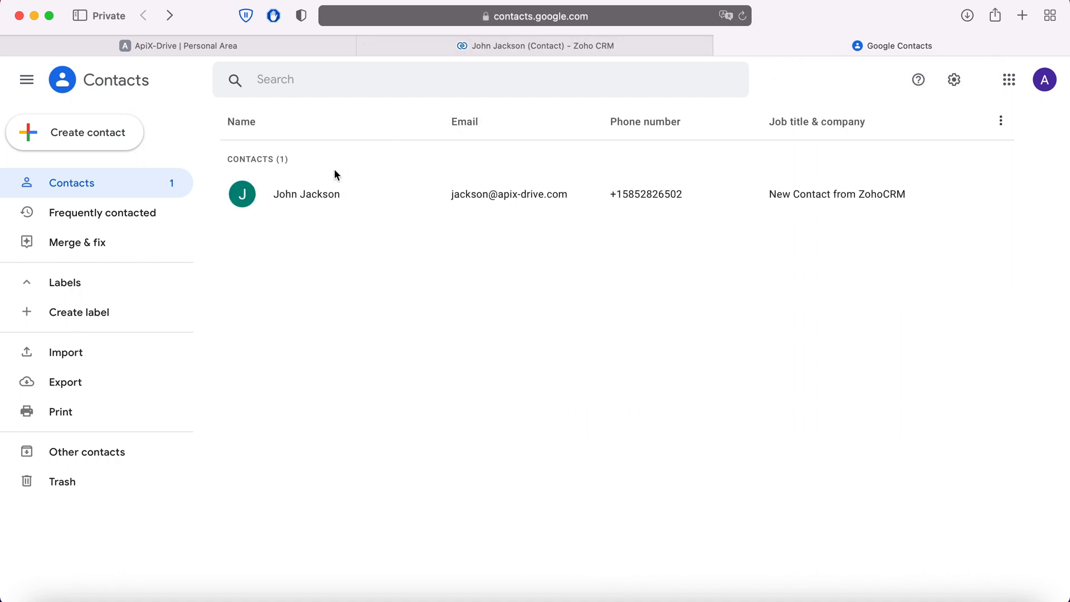
{"action": "left_click", "coordinate": [306, 194]}
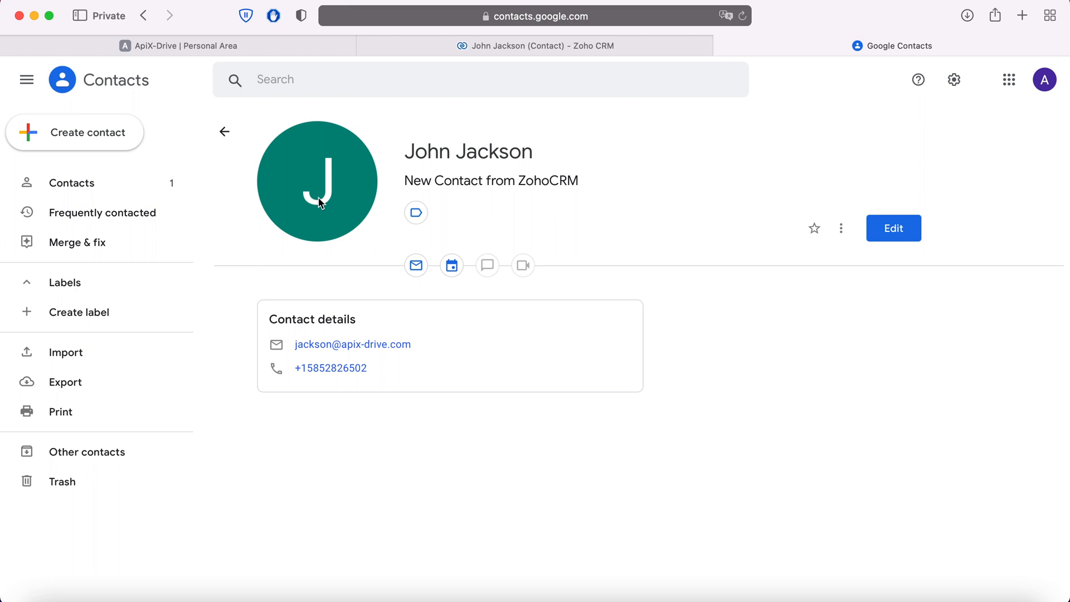
{"action": "left_click", "coordinate": [178, 46]}
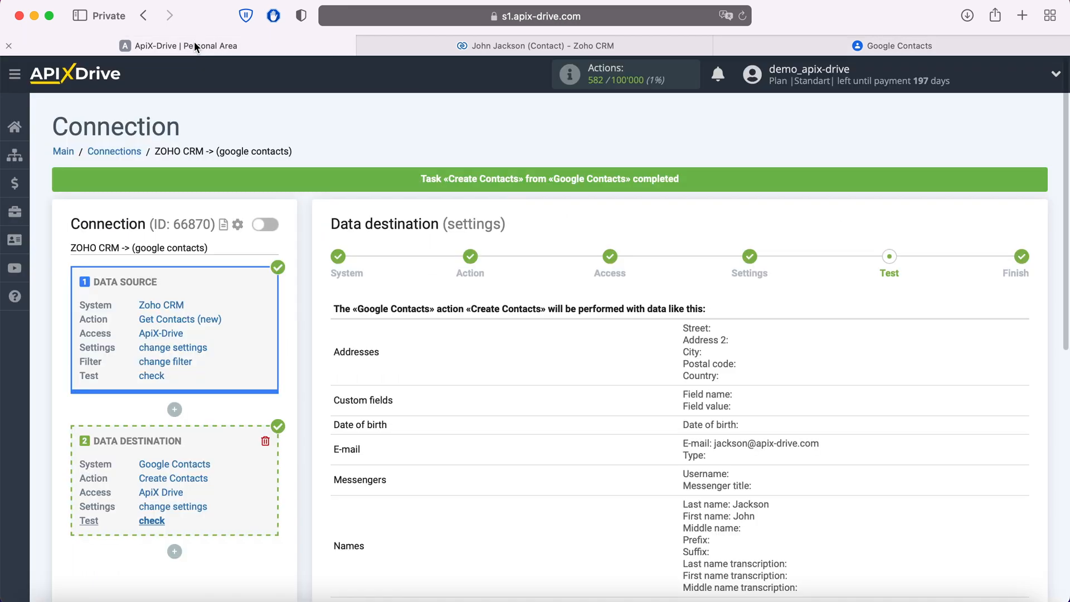
- Finish the Google Contacts destination setup and enable auto-update for the connection
{"action": "scroll", "scroll_direction": "down", "scroll_amount": 3}
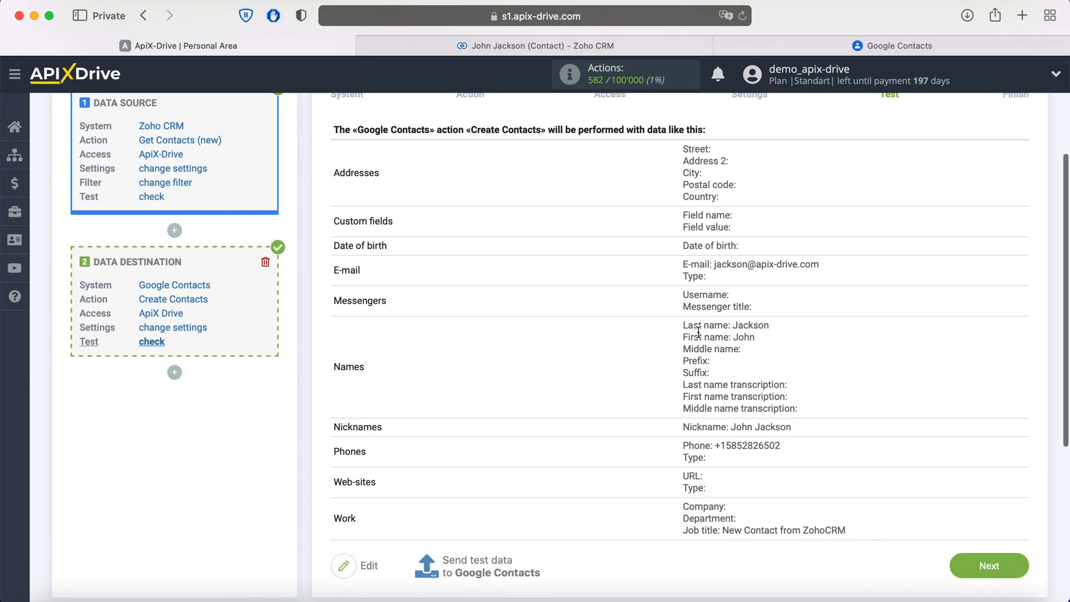
{"action": "left_click", "coordinate": [988, 565]}
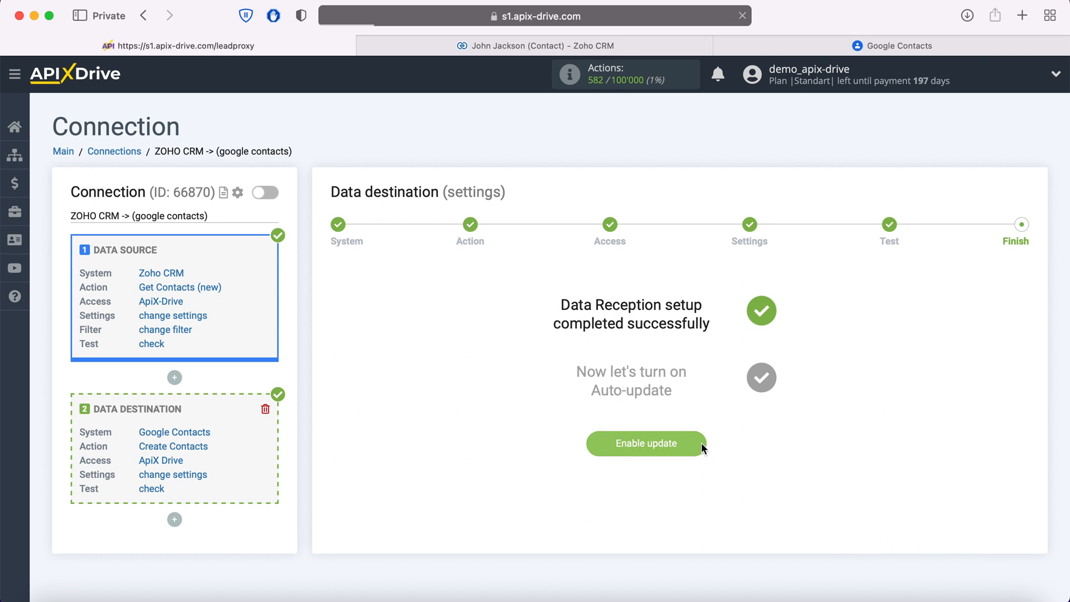
{"action": "left_click", "coordinate": [645, 443]}
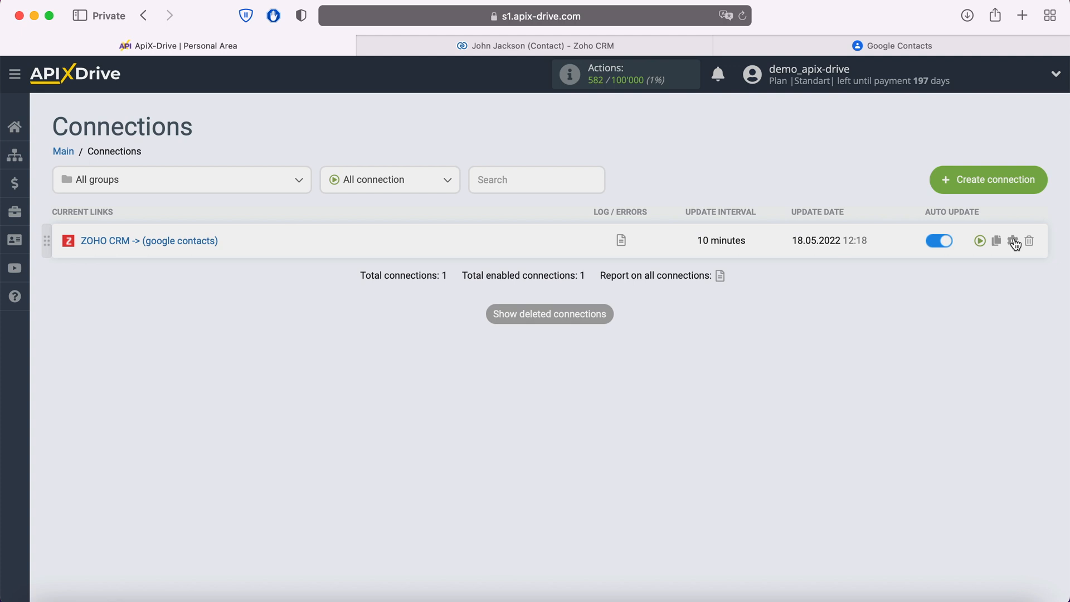
- Set the connection's update interval to 5 minutes in its settings
{"action": "left_click", "coordinate": [1013, 241]}
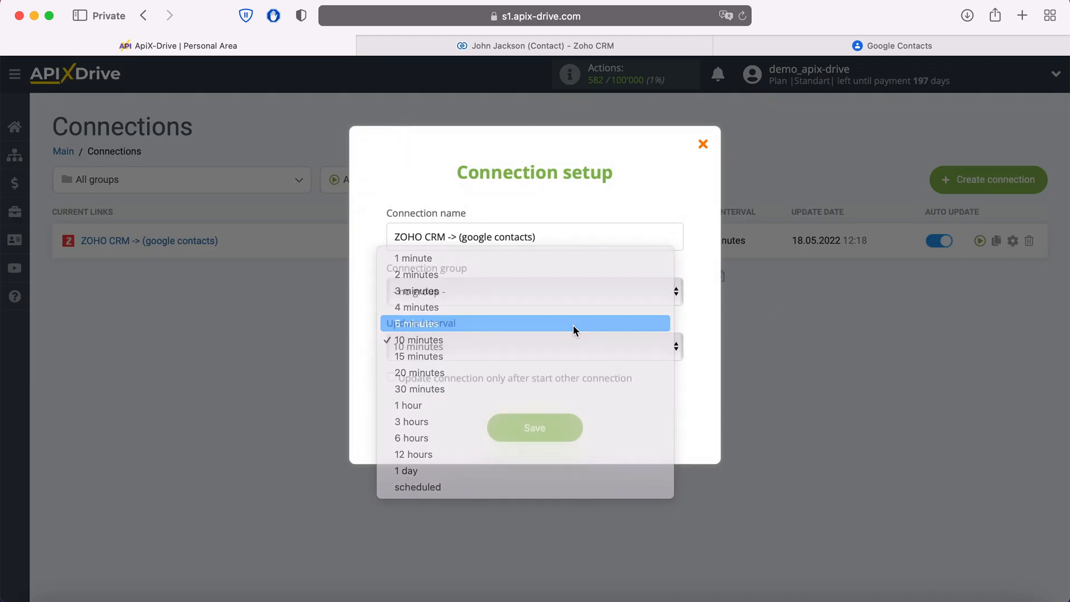
{"action": "left_click", "coordinate": [412, 324]}
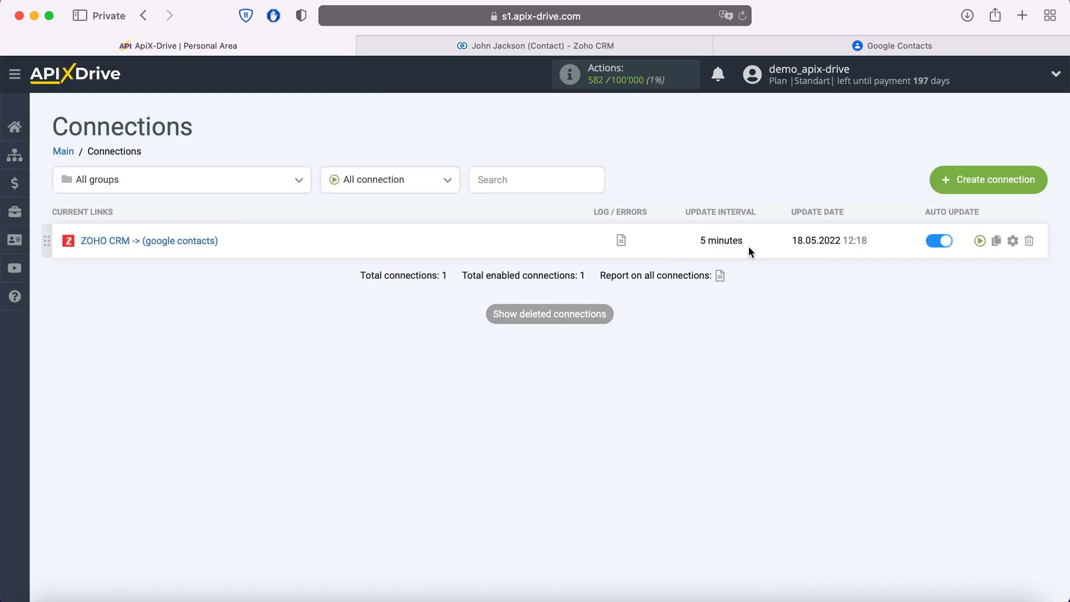
{"action": "mouse_move", "coordinate": [737, 296]}
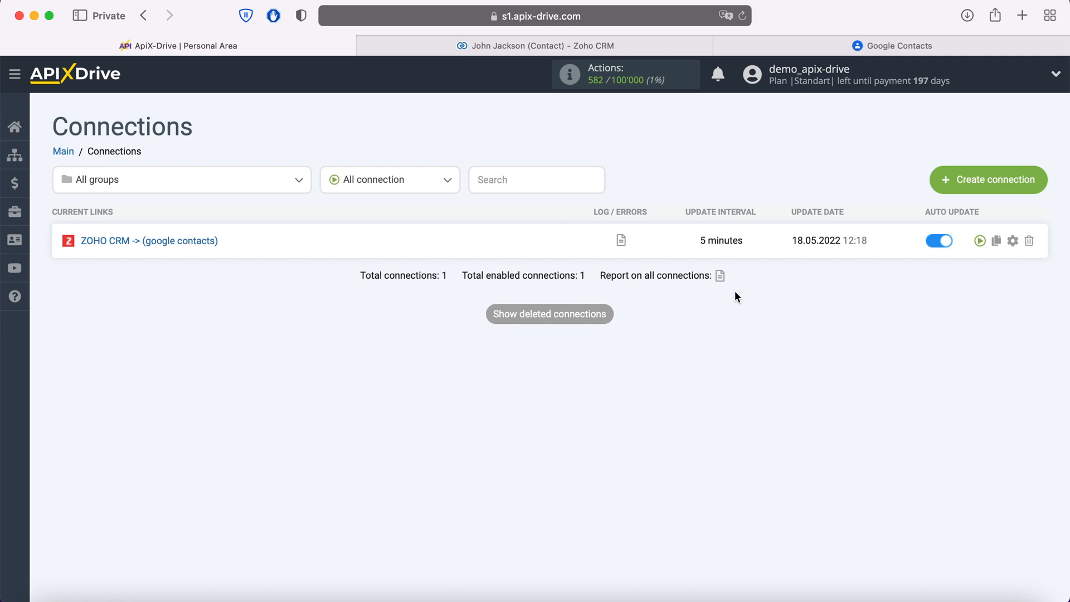